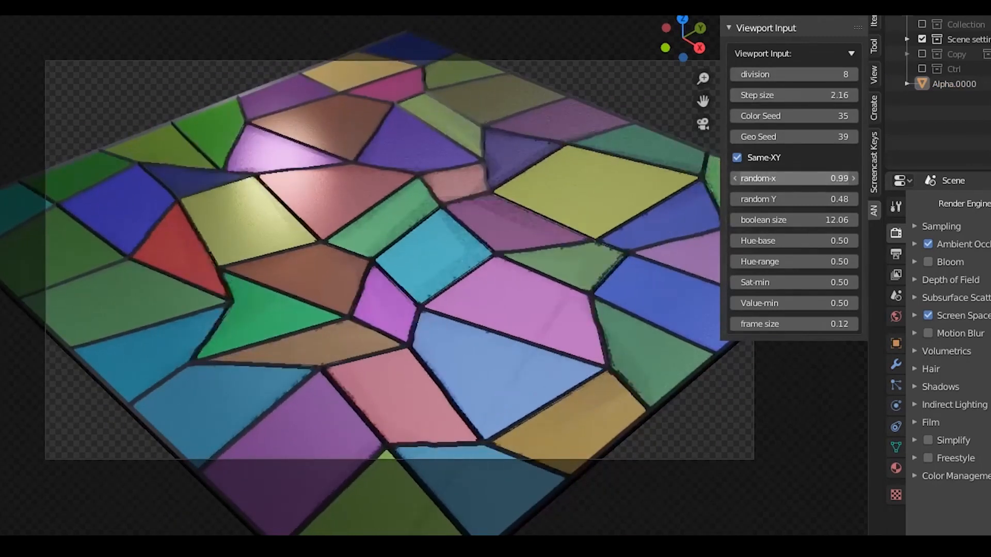
Unlink x/y randomness, then adjust random-x, Color Seed and hue range in Viewport Input.
{"action": "left_click", "coordinate": [736, 157]}
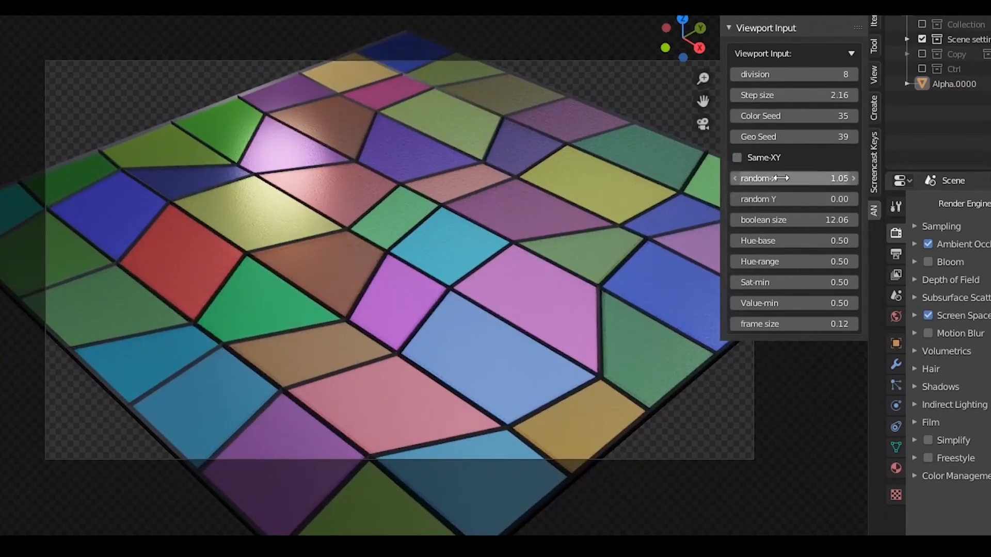
{"action": "left_click", "coordinate": [854, 136]}
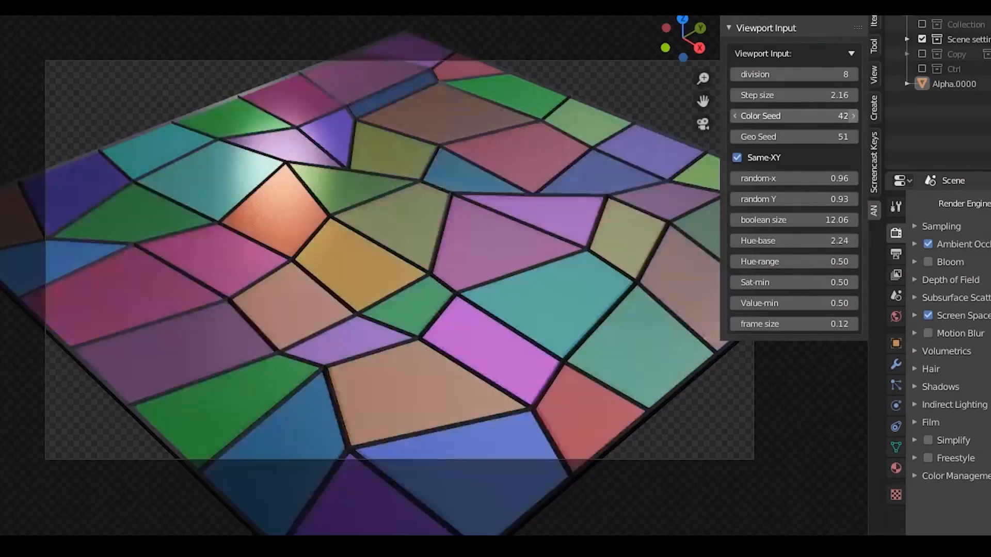
{"action": "left_click", "coordinate": [852, 116]}
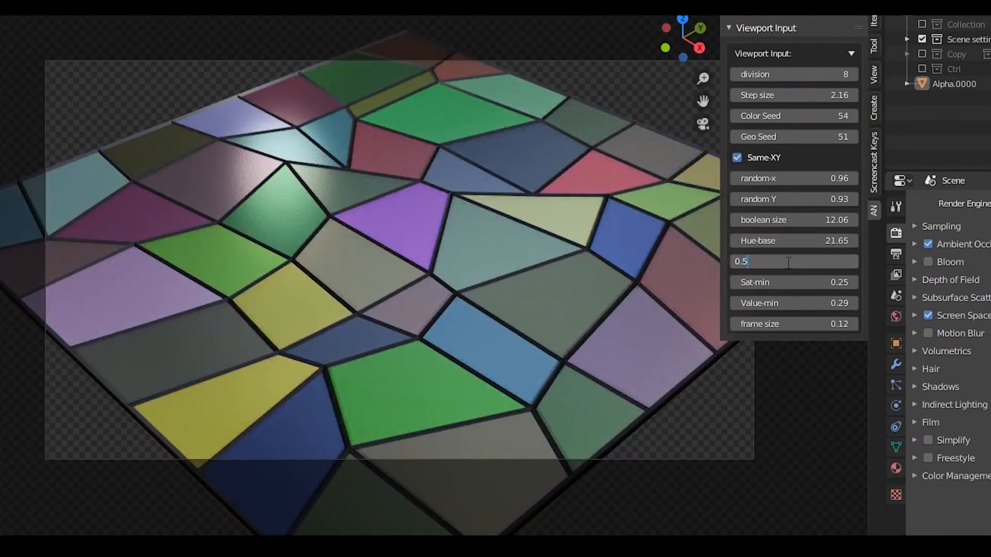
{"action": "left_click", "coordinate": [852, 115]}
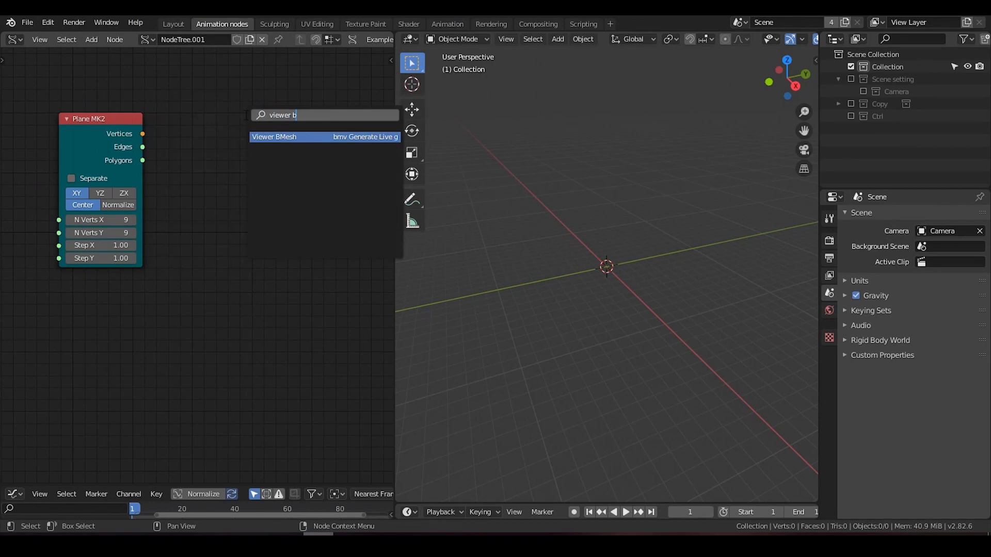
Add a Viewer BMesh node for the plane and a Mesh filter node set to Interior.
{"action": "left_click", "coordinate": [273, 136]}
{"action": "type", "text": "mesh"}
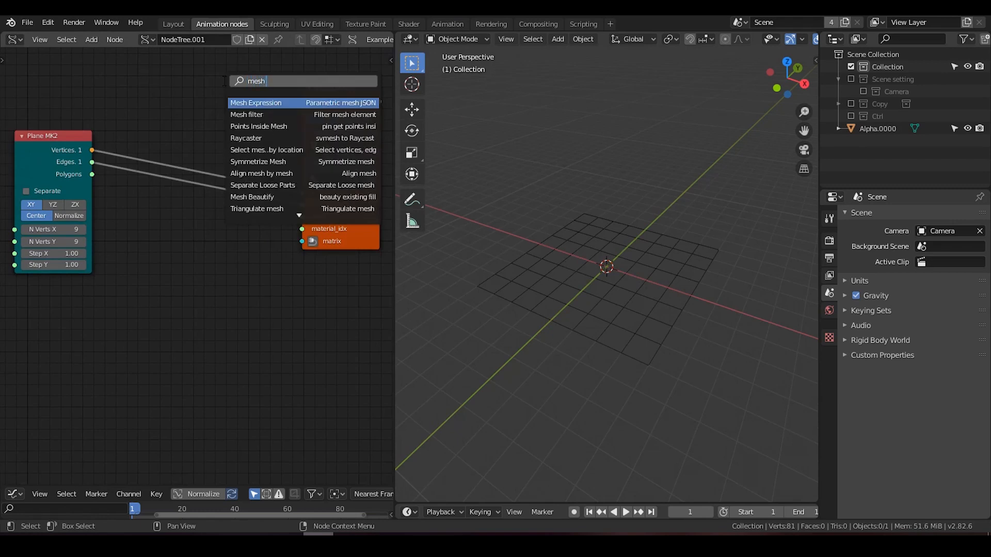
{"action": "left_click", "coordinate": [246, 115]}
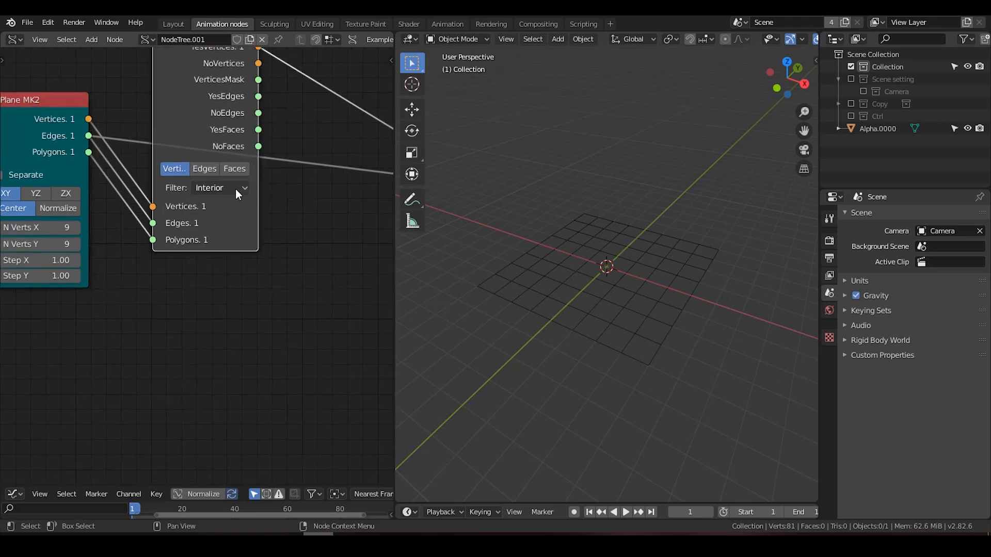
{"action": "mouse_move", "coordinate": [234, 199]}
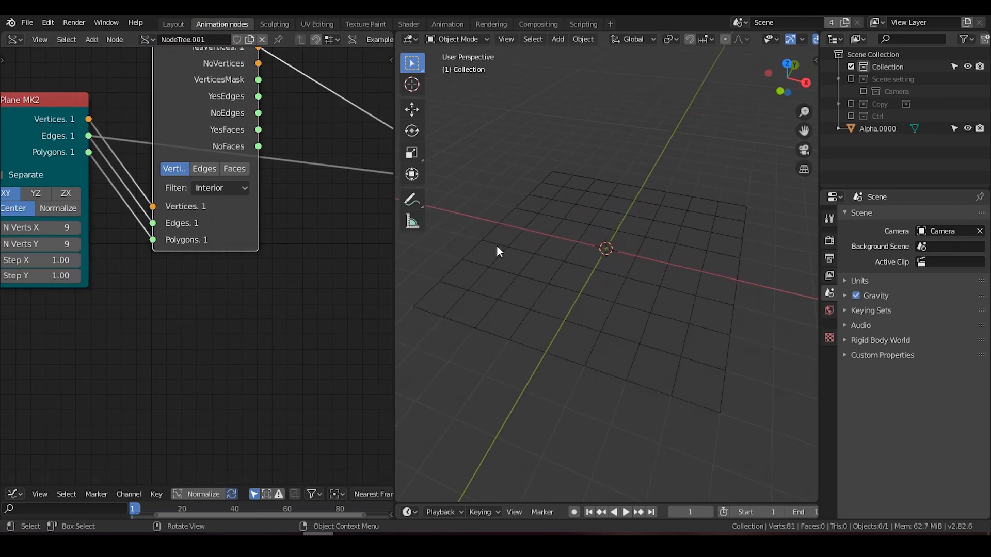
{"action": "mouse_move", "coordinate": [575, 248]}
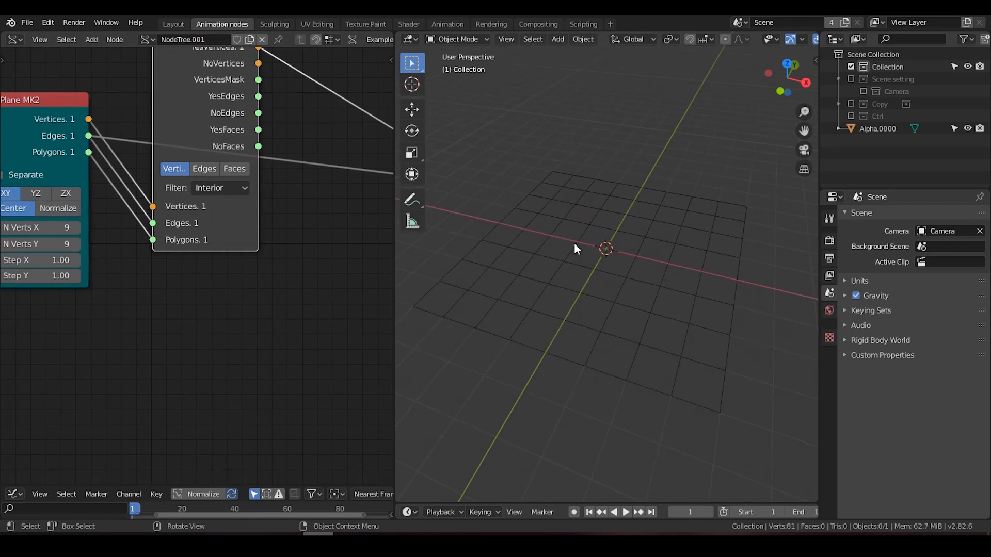
{"action": "mouse_move", "coordinate": [558, 174]}
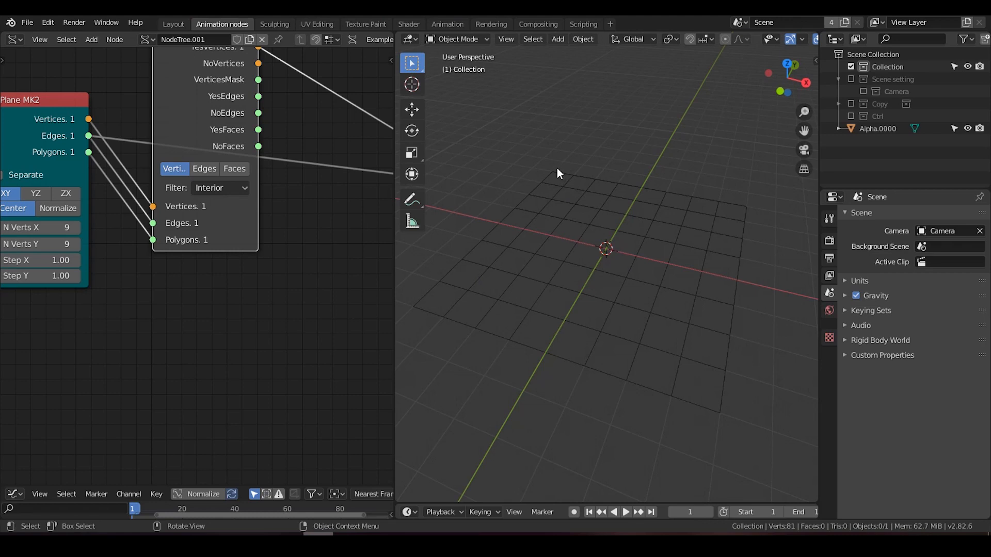
{"action": "mouse_move", "coordinate": [779, 377]}
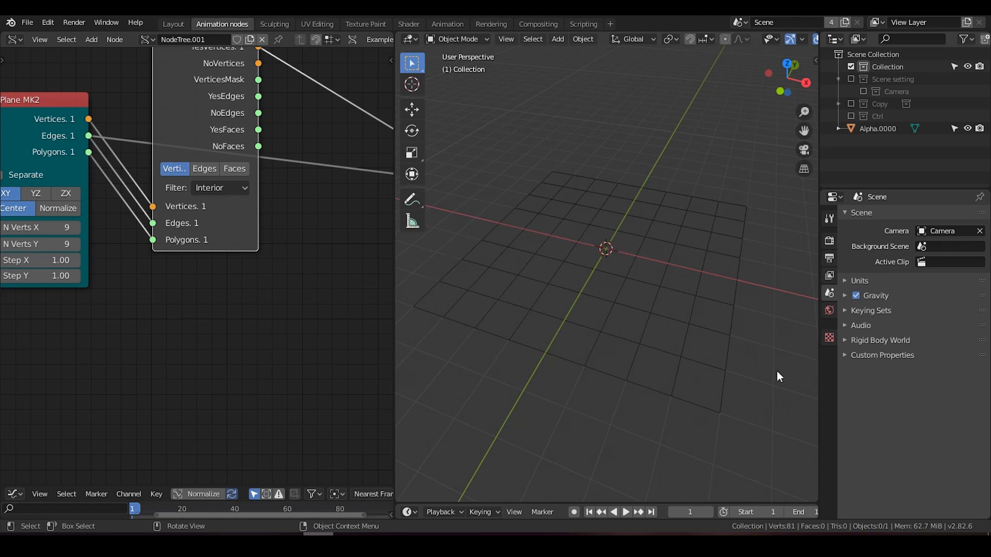
{"action": "mouse_move", "coordinate": [746, 375]}
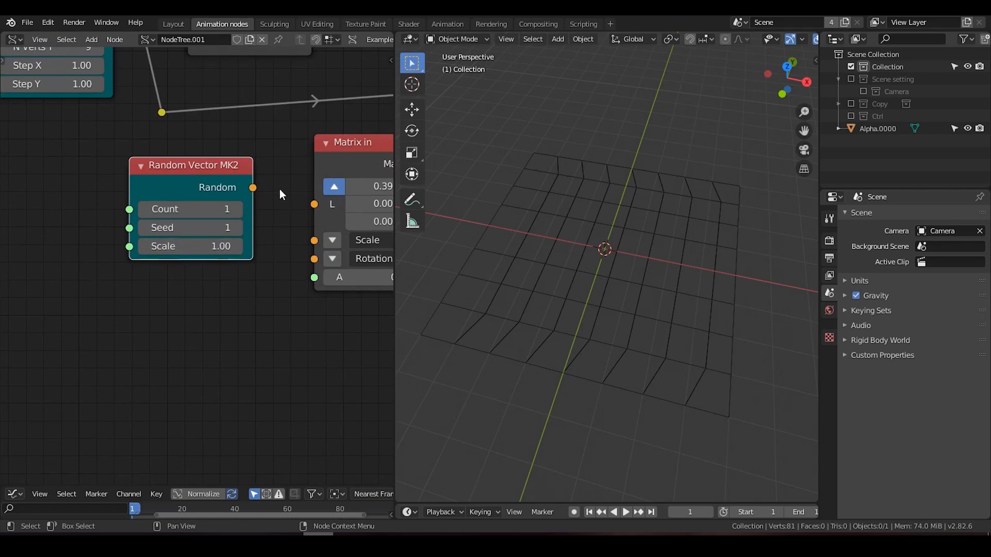
{"action": "mouse_move", "coordinate": [205, 246]}
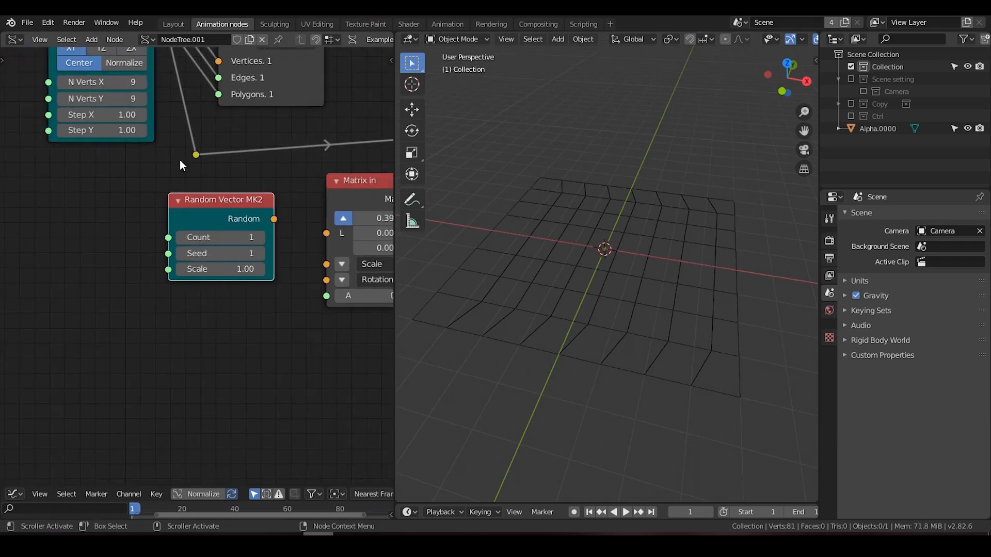
{"action": "mouse_move", "coordinate": [236, 190]}
{"action": "type", "text": "rand"}
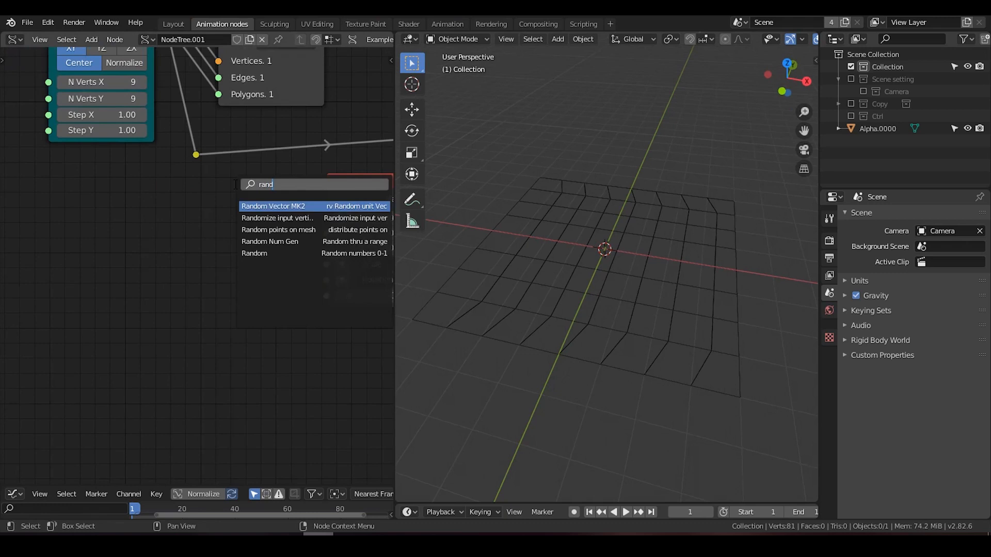
Add Randomize input vertices fed by Plane MK2 vertices, passing its matrices onward.
{"action": "left_click", "coordinate": [278, 218]}
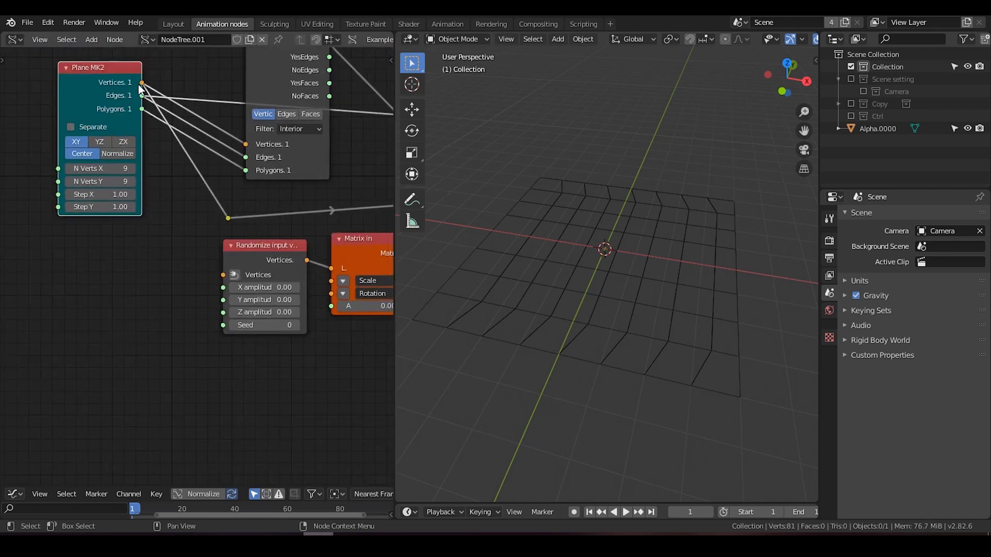
{"action": "left_click_drag", "start_coordinate": [141, 82], "coordinate": [218, 75]}
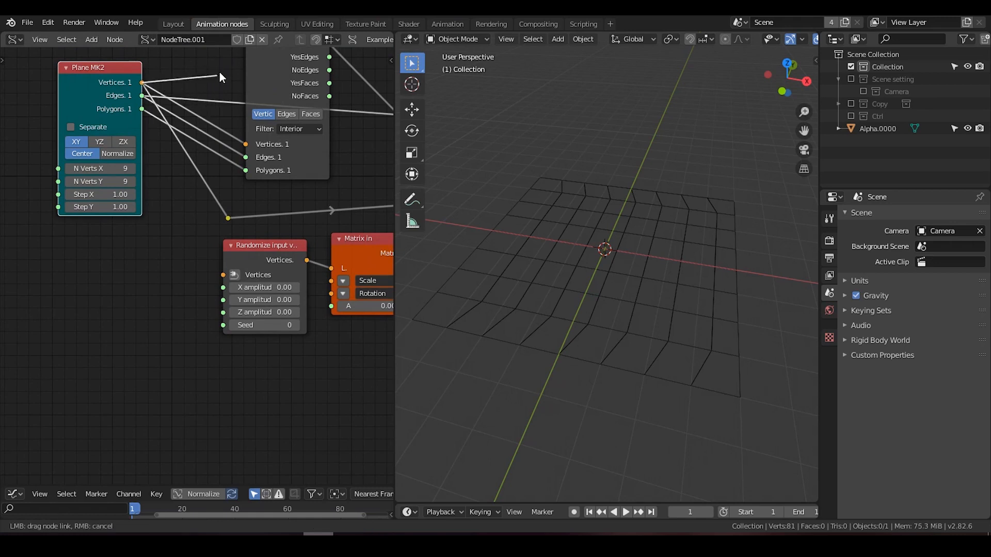
{"action": "mouse_move", "coordinate": [209, 199]}
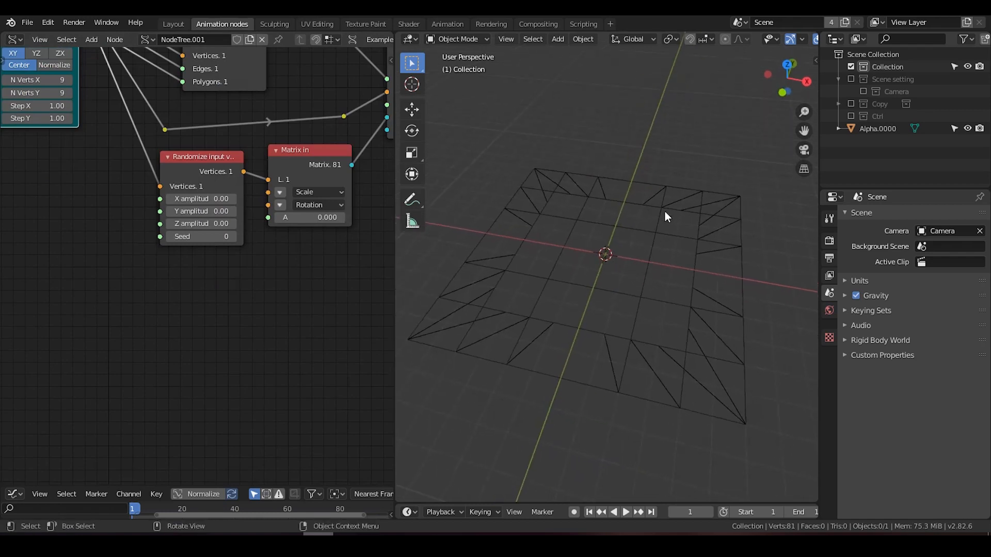
{"action": "mouse_move", "coordinate": [670, 209]}
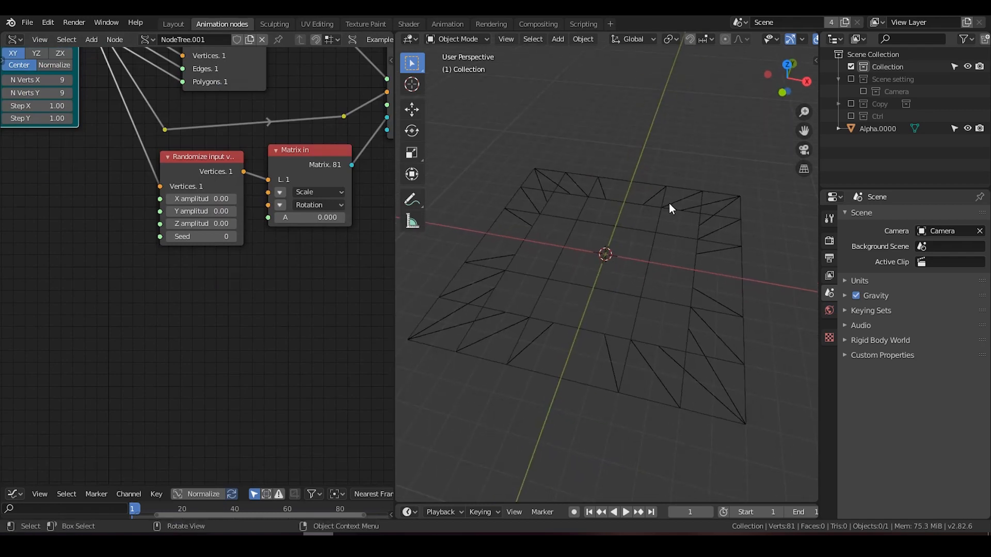
{"action": "mouse_move", "coordinate": [193, 179]}
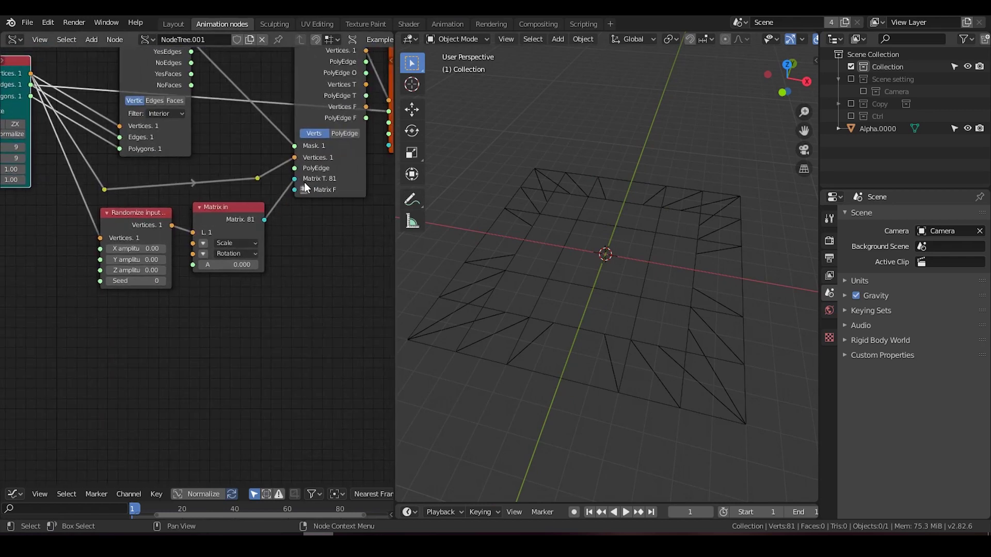
{"action": "left_click", "coordinate": [227, 206]}
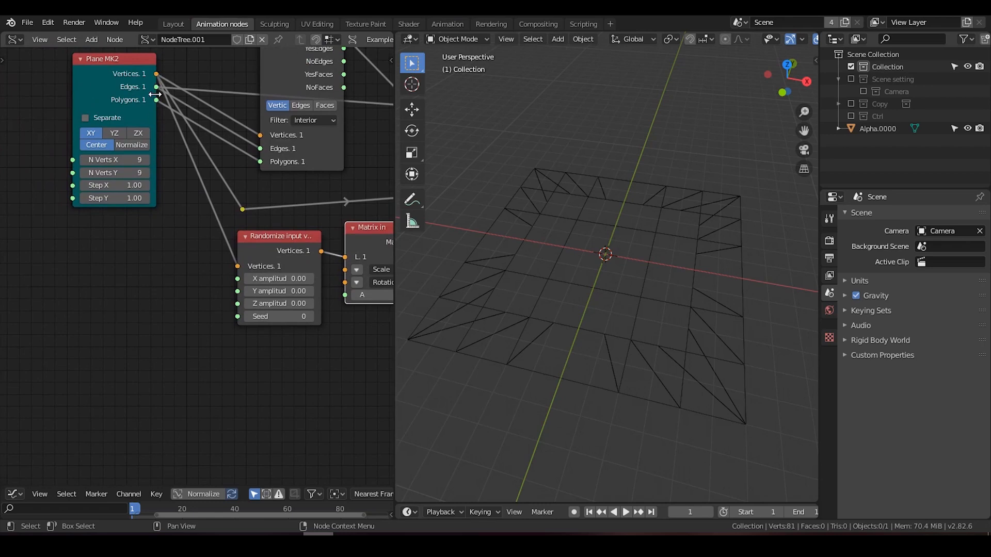
{"action": "mouse_move", "coordinate": [150, 105]}
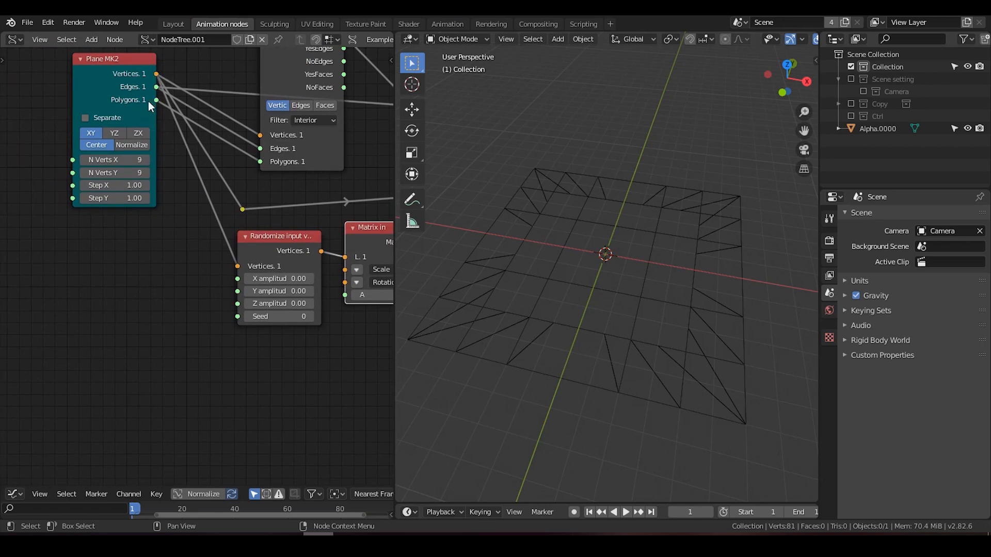
{"action": "mouse_move", "coordinate": [129, 87]}
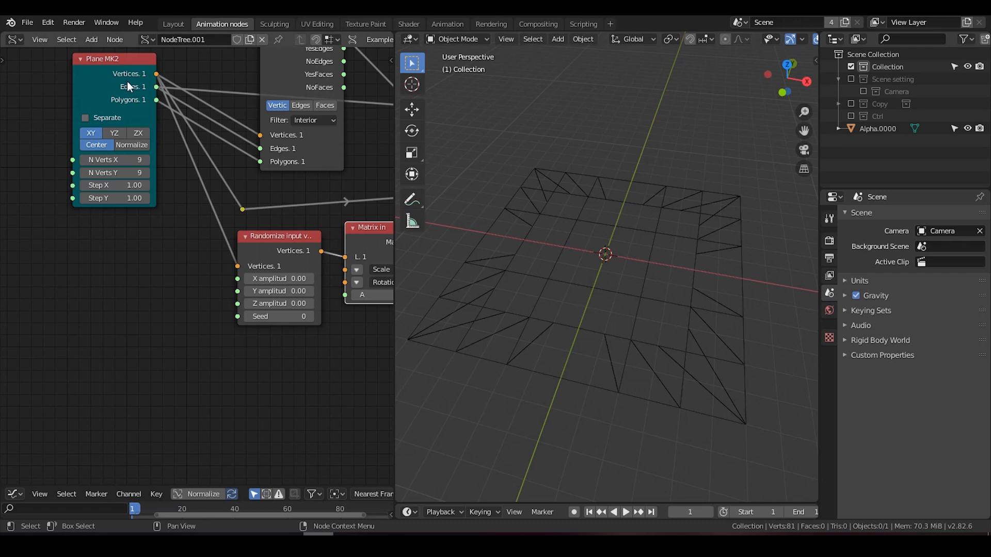
Place the copied Plane MK2 below the original and raise the randomizer's X amplitude.
{"action": "left_click_drag", "start_coordinate": [114, 73], "coordinate": [132, 214]}
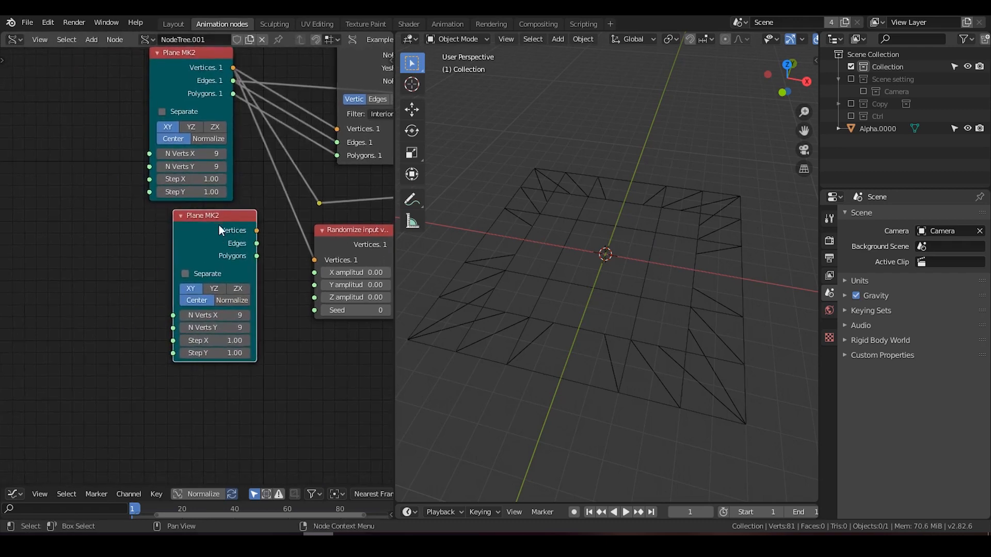
{"action": "scroll", "scroll_direction": "down", "scroll_amount": 3}
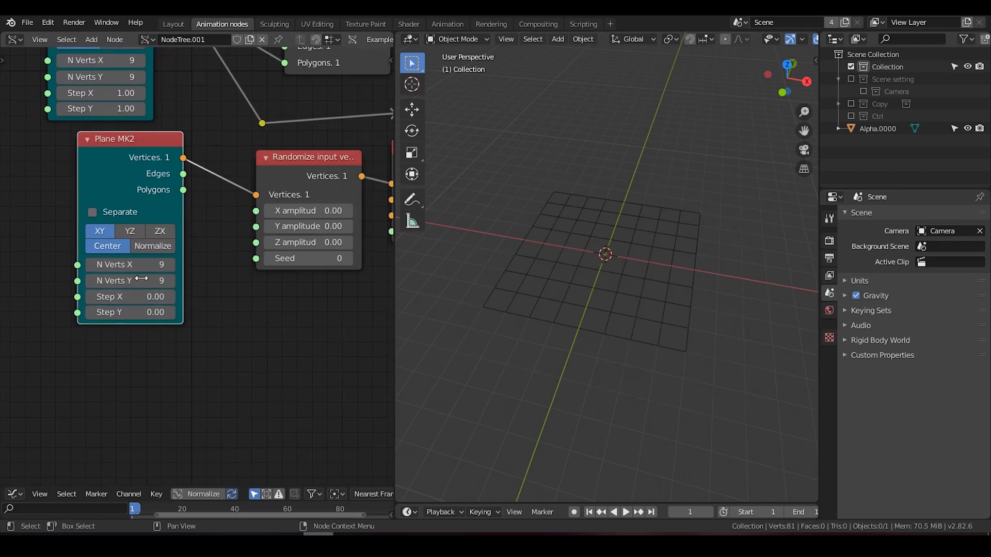
{"action": "mouse_move", "coordinate": [149, 296]}
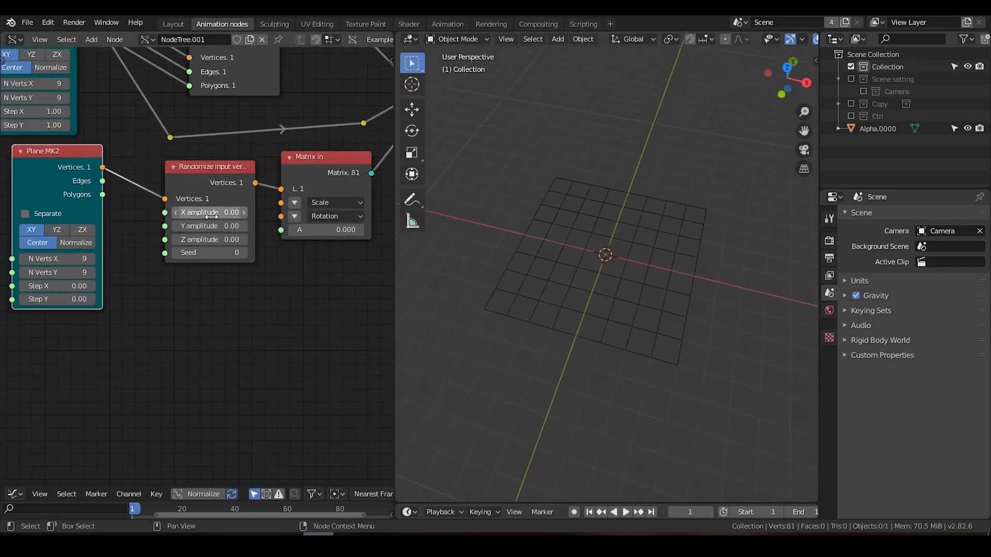
{"action": "left_click_drag", "start_coordinate": [212, 212], "coordinate": [246, 212]}
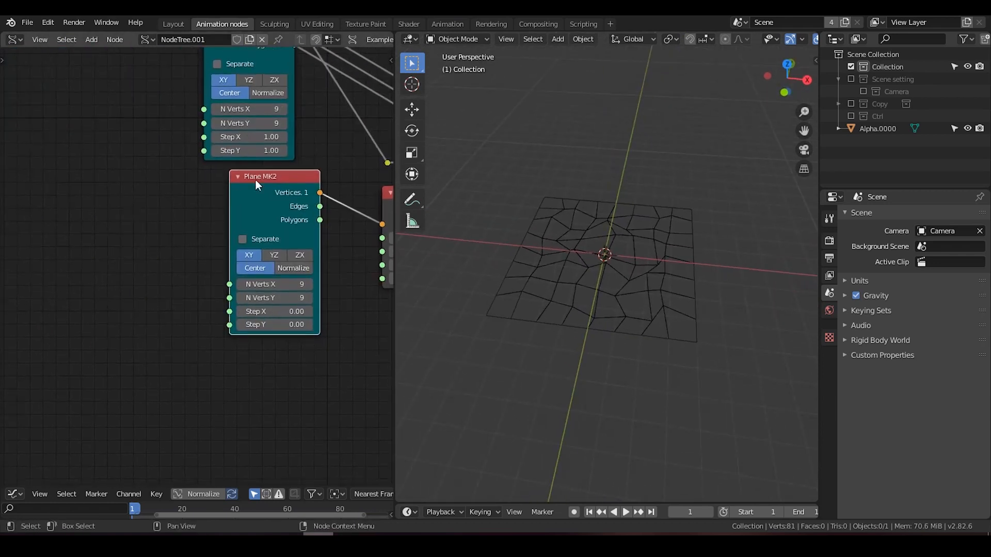
Add an integer A Number node for both planes' vertex counts and adjust its value.
{"action": "left_click", "coordinate": [259, 177]}
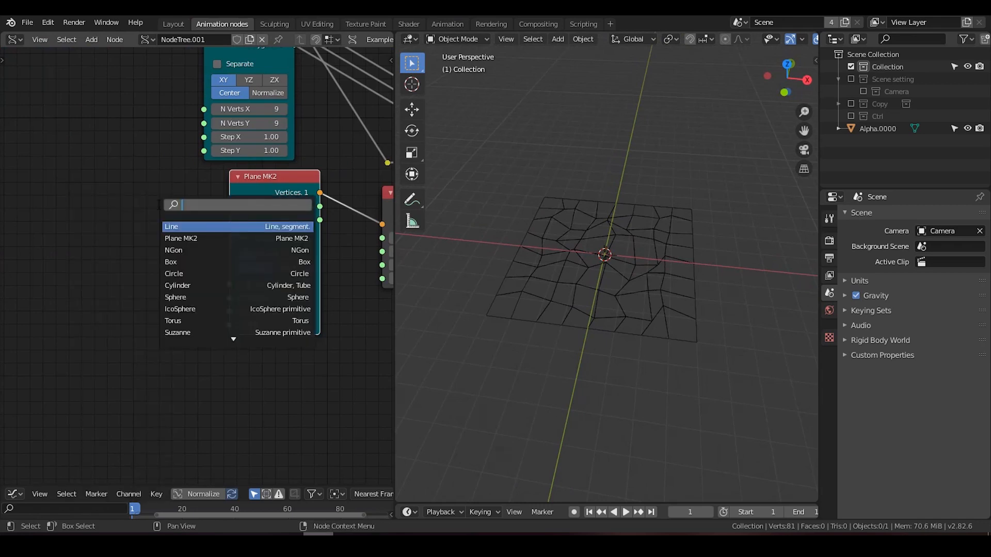
{"action": "left_click", "coordinate": [170, 226]}
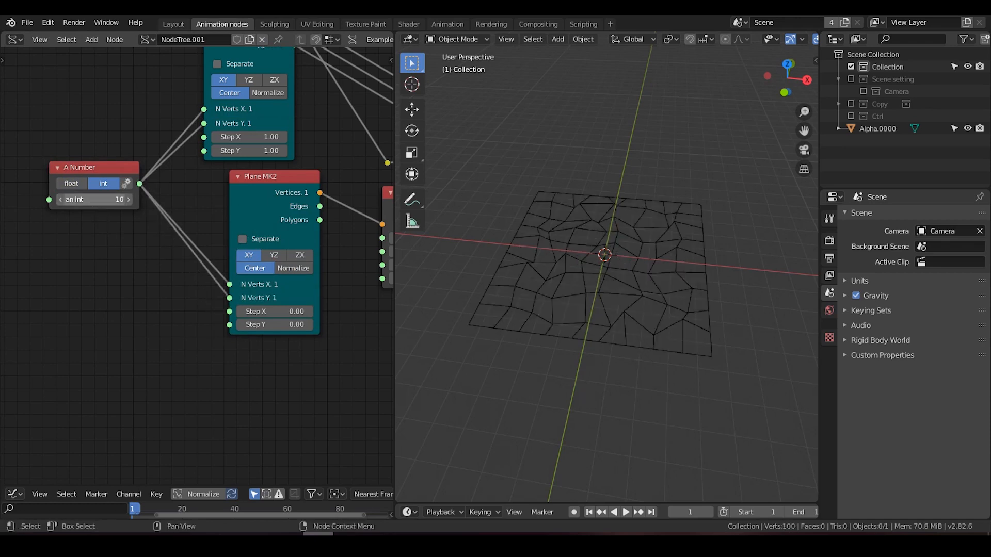
{"action": "left_click", "coordinate": [126, 200]}
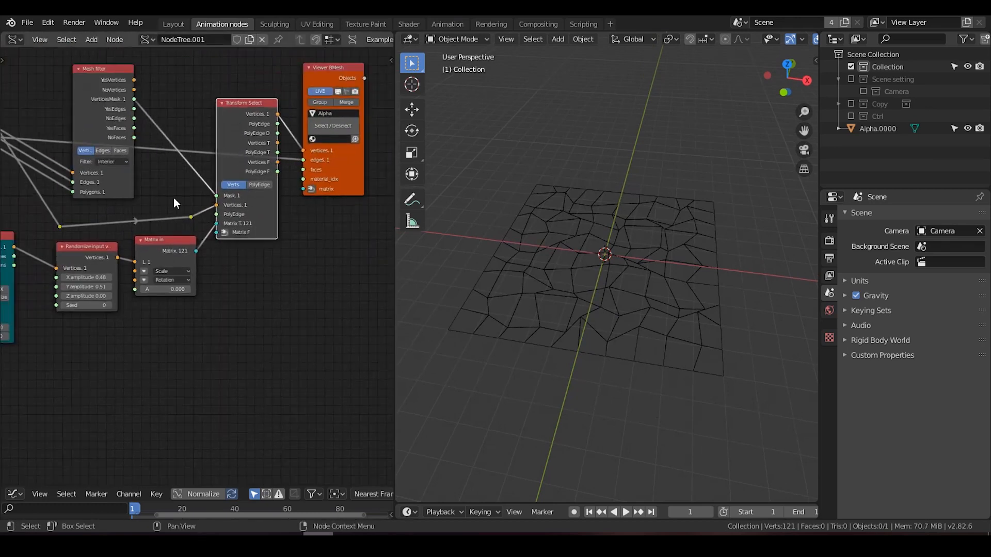
Link polygons into the Viewer BMesh faces input and select the Alpha object.
{"action": "left_click_drag", "start_coordinate": [177, 202], "coordinate": [270, 160]}
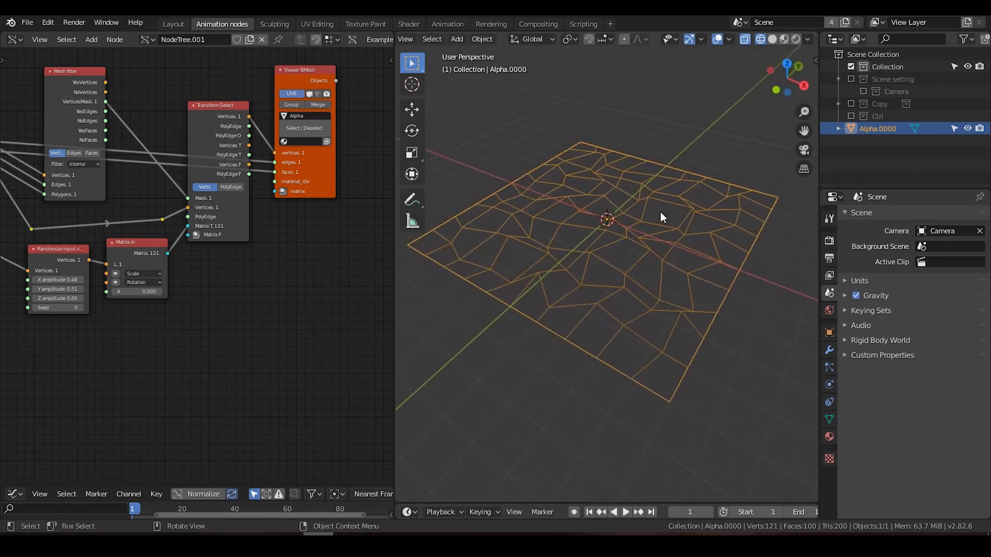
{"action": "left_click", "coordinate": [771, 39]}
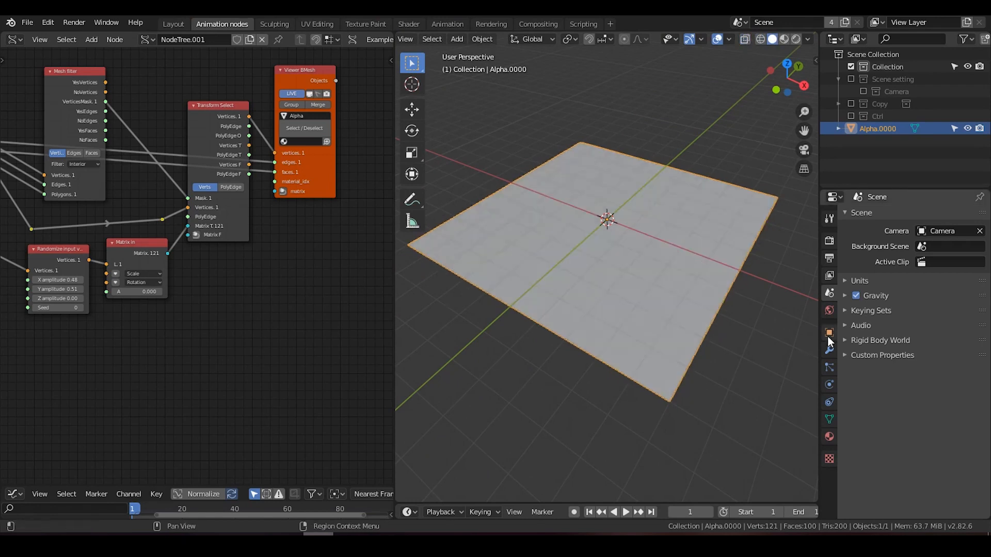
Add a Wireframe modifier keeping the original faces, and add a second material slot.
{"action": "left_click", "coordinate": [912, 216]}
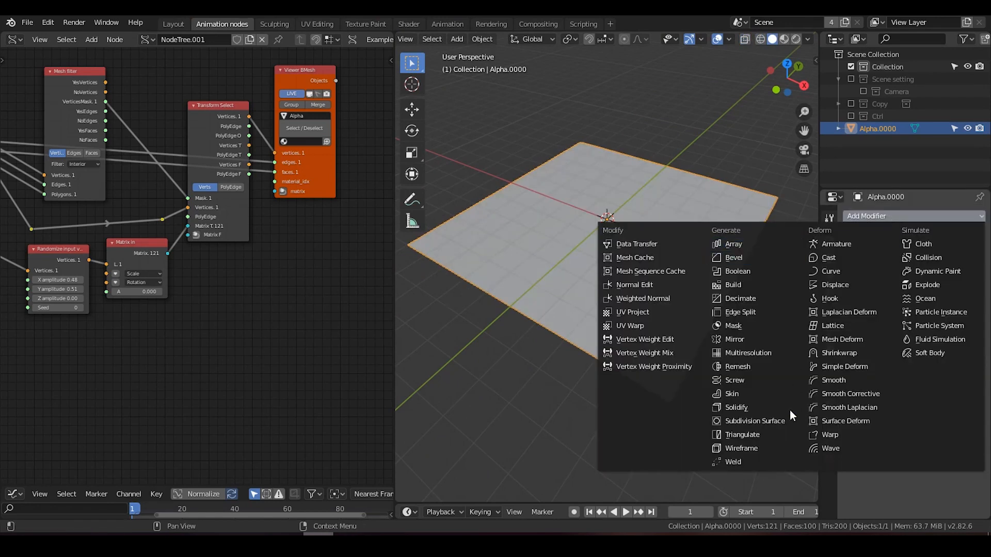
{"action": "left_click", "coordinate": [741, 448]}
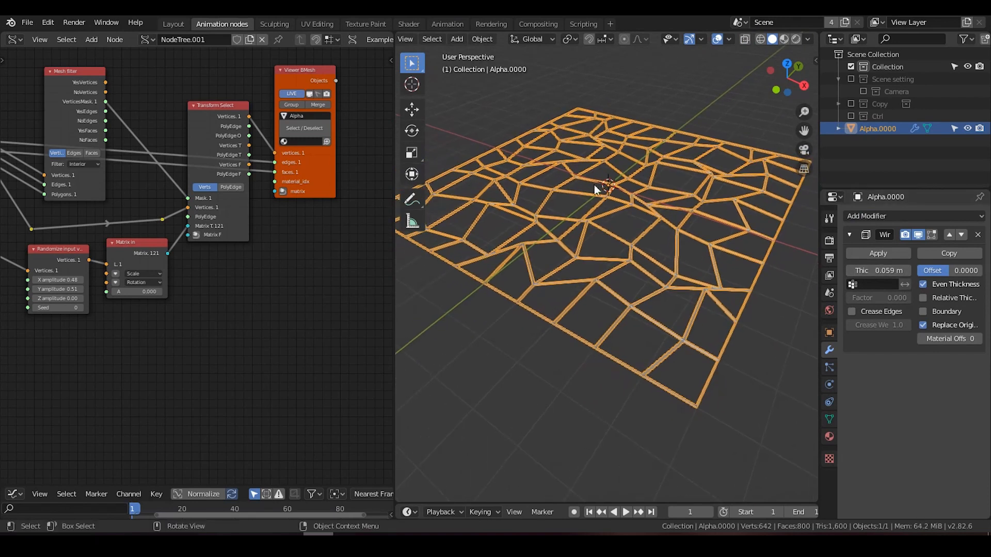
{"action": "mouse_move", "coordinate": [923, 325]}
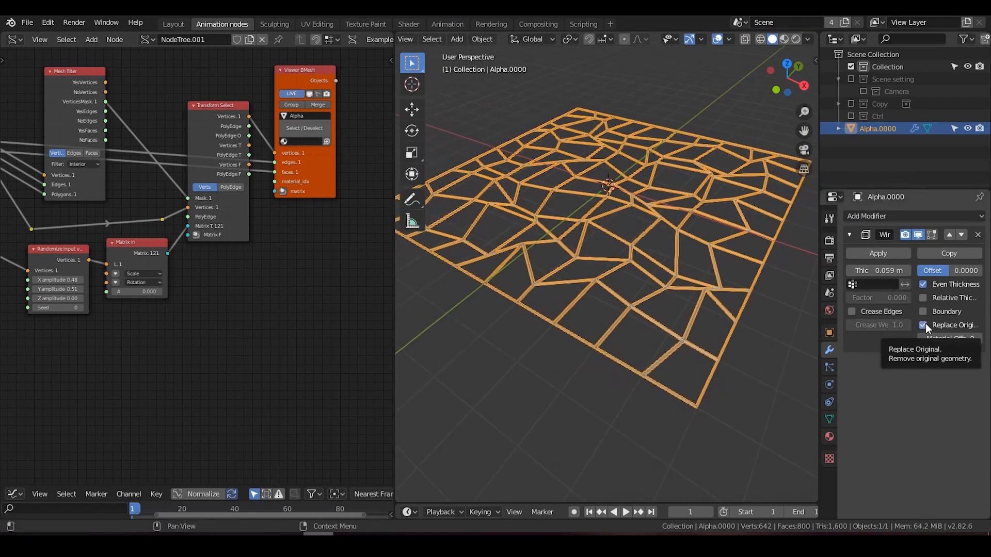
{"action": "left_click", "coordinate": [922, 325]}
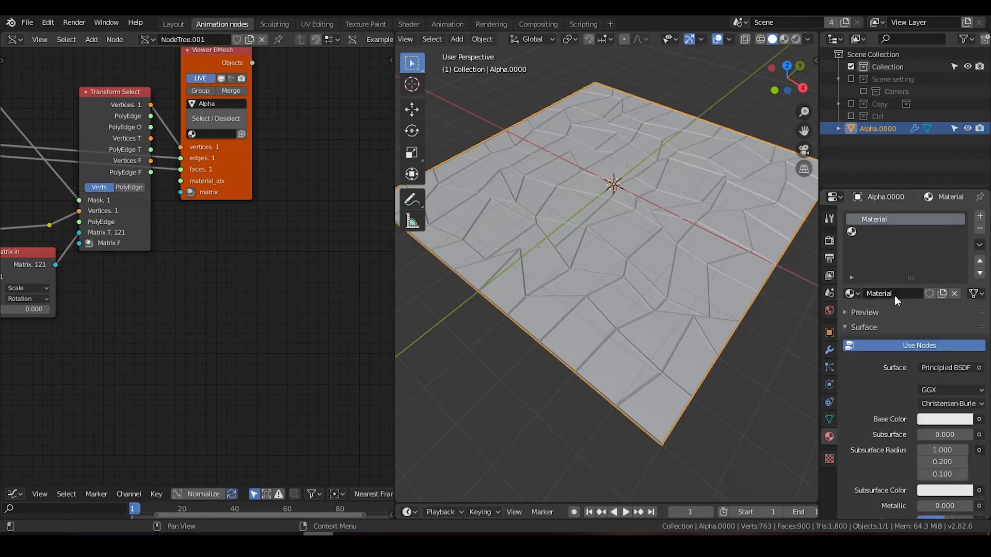
{"action": "left_click", "coordinate": [980, 215]}
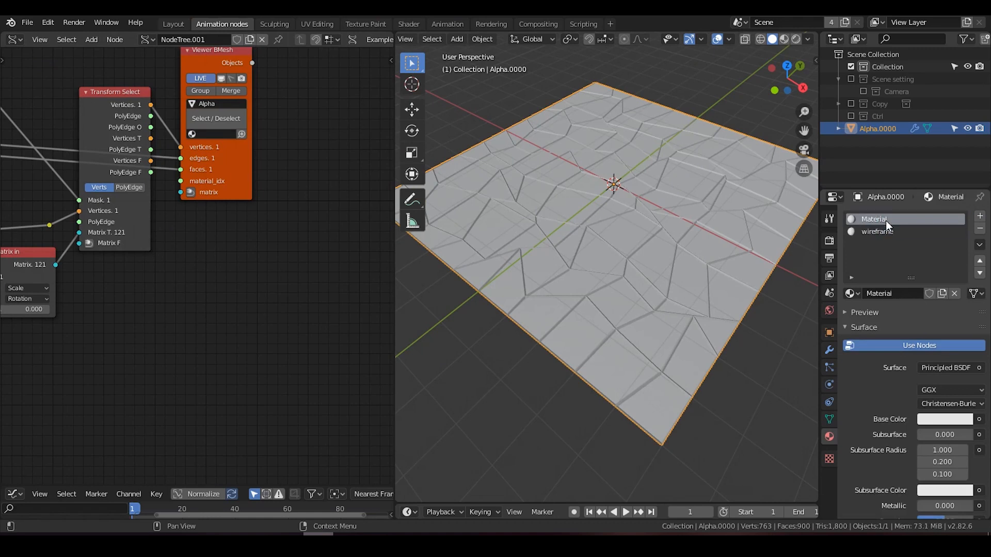
Rename the first material slot to 'glass'.
{"action": "type", "text": "glass"}
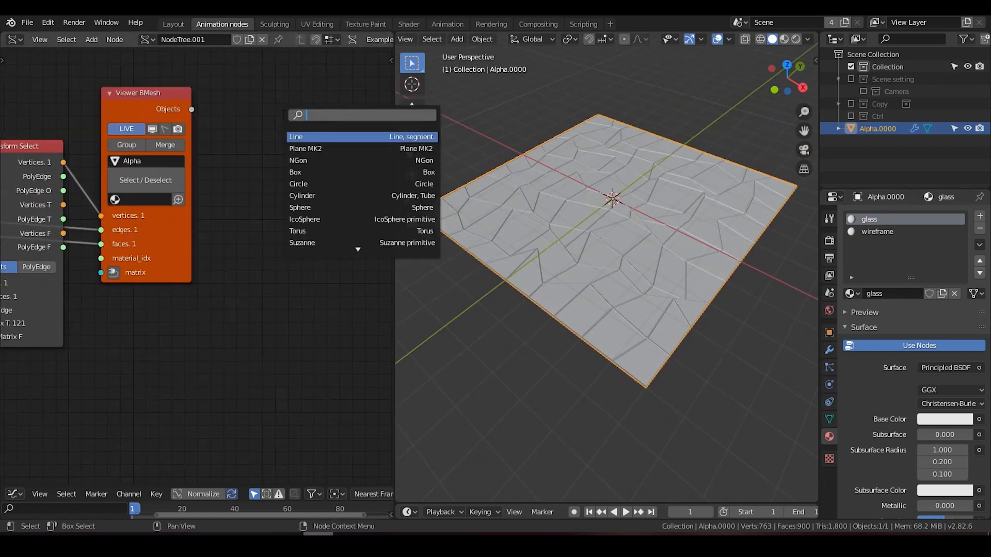
Add Vertex color mk3 fed by a Color in MK1 node in HSL mode, alpha off.
{"action": "type", "text": "vertex"}
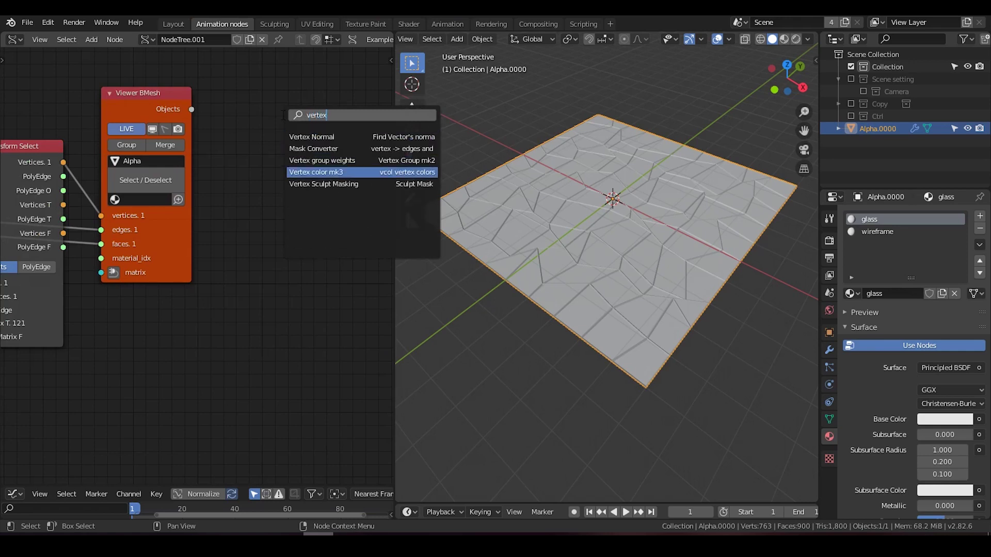
{"action": "left_click", "coordinate": [315, 171]}
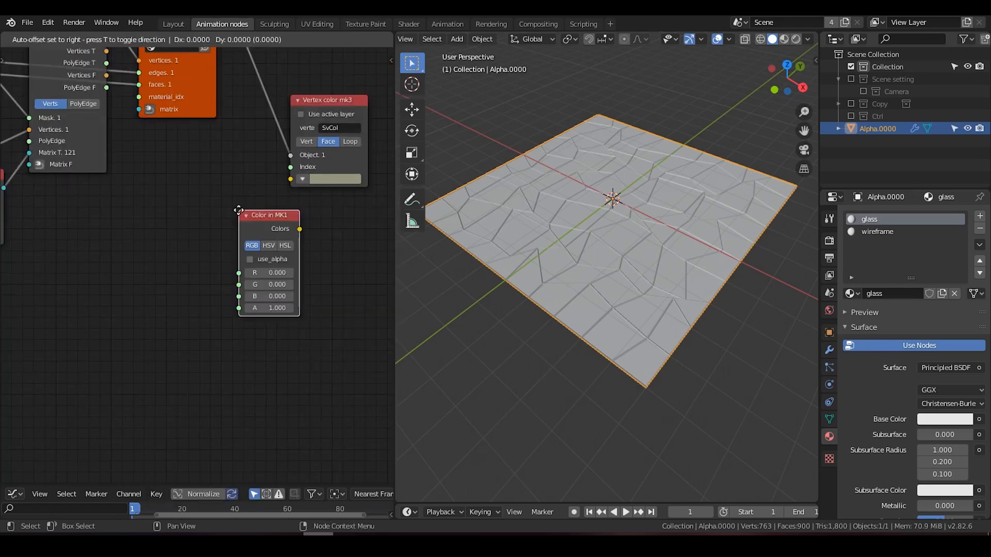
{"action": "left_click_drag", "start_coordinate": [268, 214], "coordinate": [211, 179]}
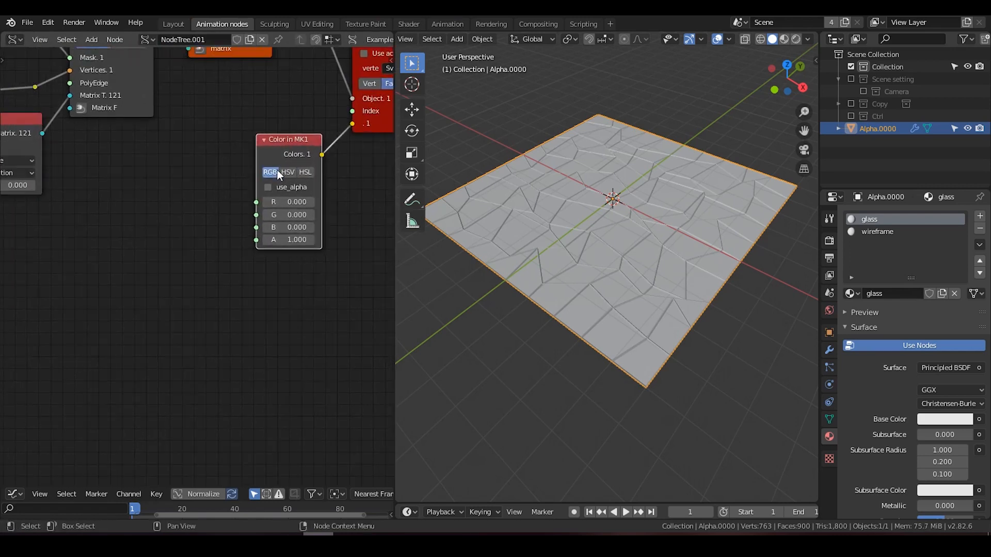
{"action": "left_click", "coordinate": [305, 172]}
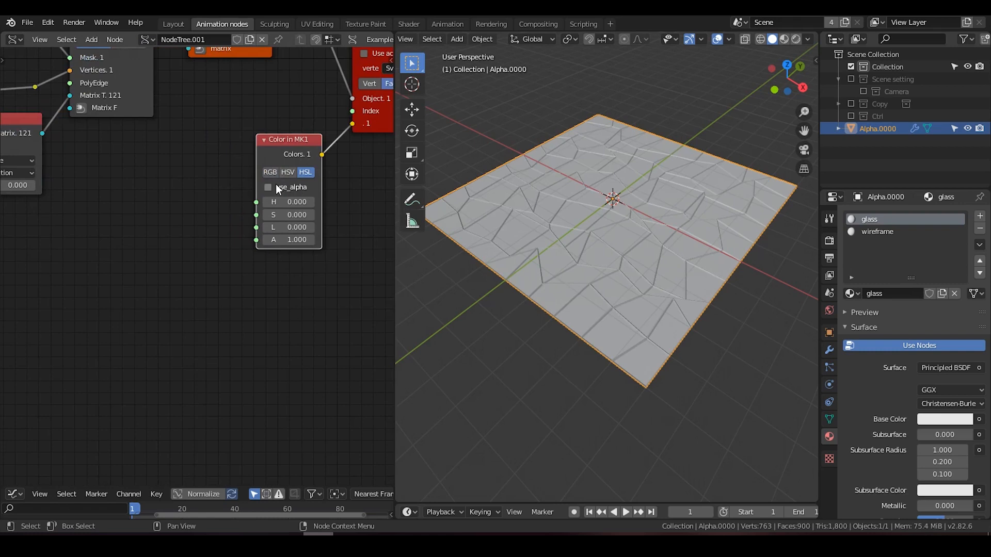
{"action": "left_click", "coordinate": [267, 187]}
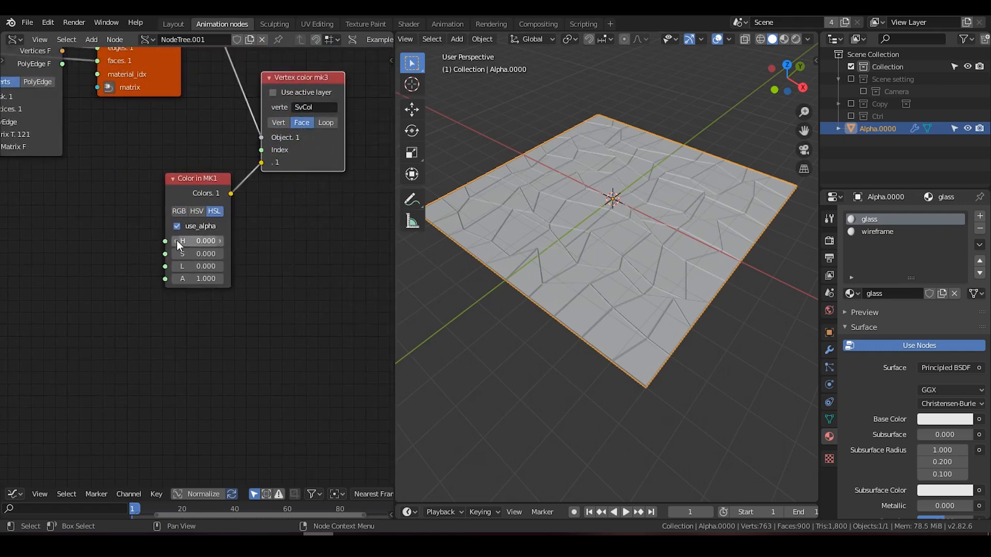
{"action": "left_click", "coordinate": [177, 226]}
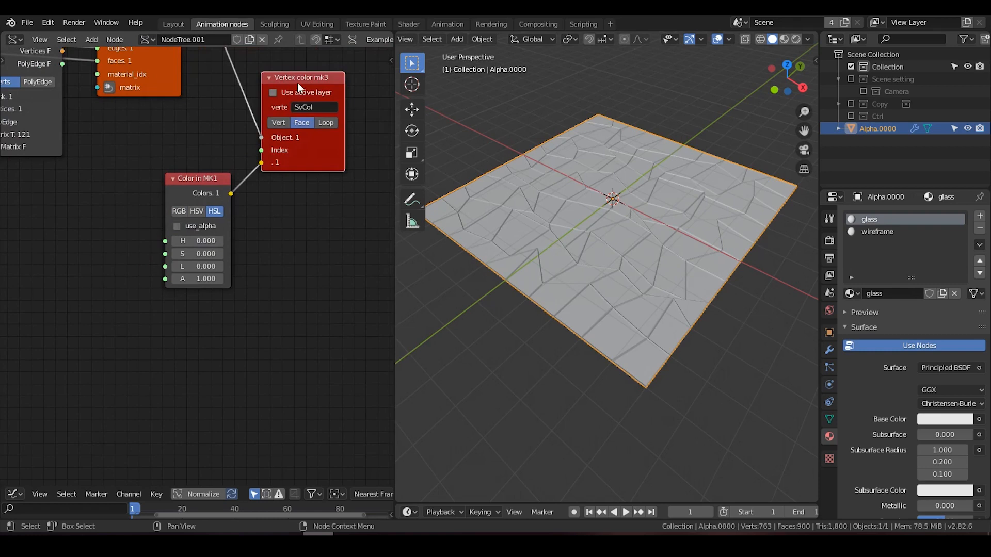
{"action": "left_click", "coordinate": [177, 226]}
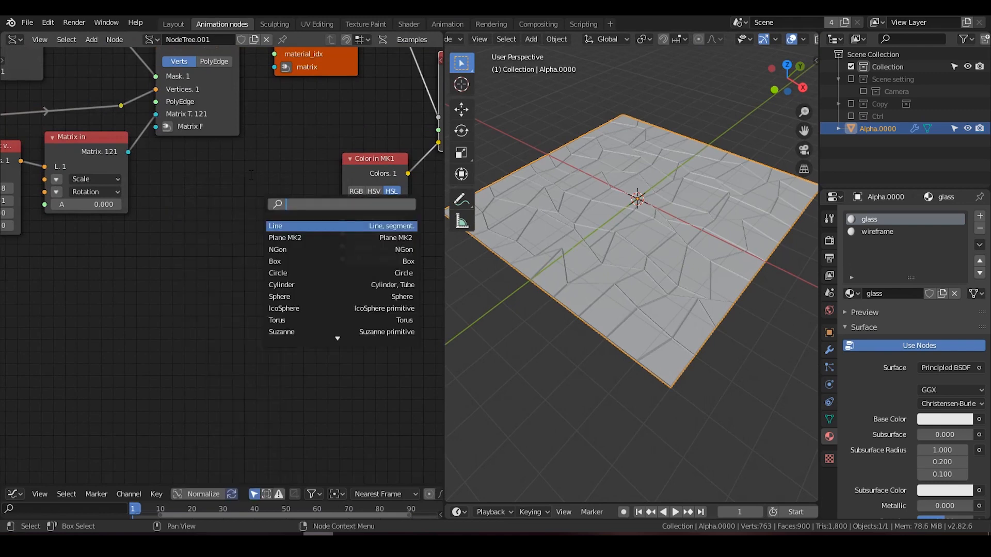
Add a float Random Num Gen, search for a list node, and check the mesh's vertex colour layers.
{"action": "type", "text": "random"}
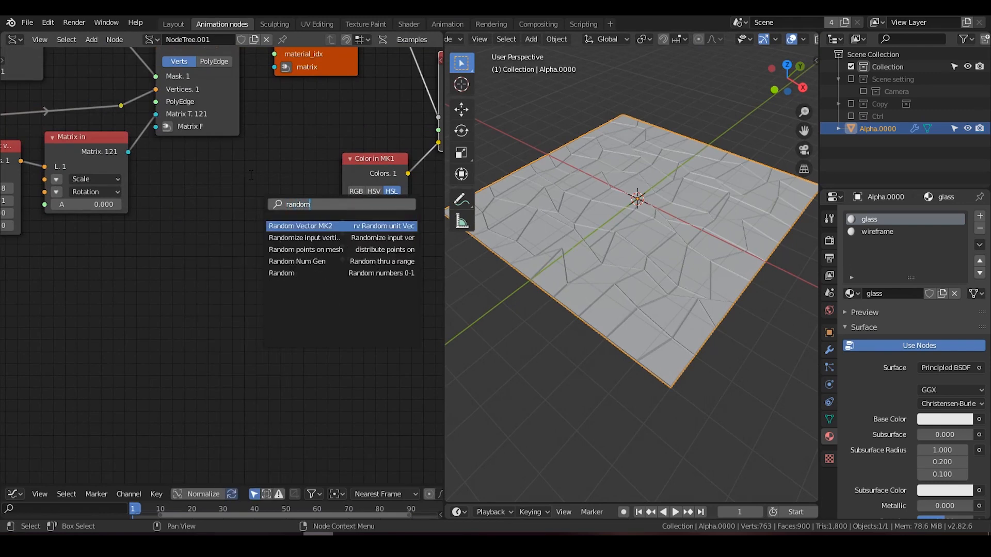
{"action": "left_click", "coordinate": [296, 262]}
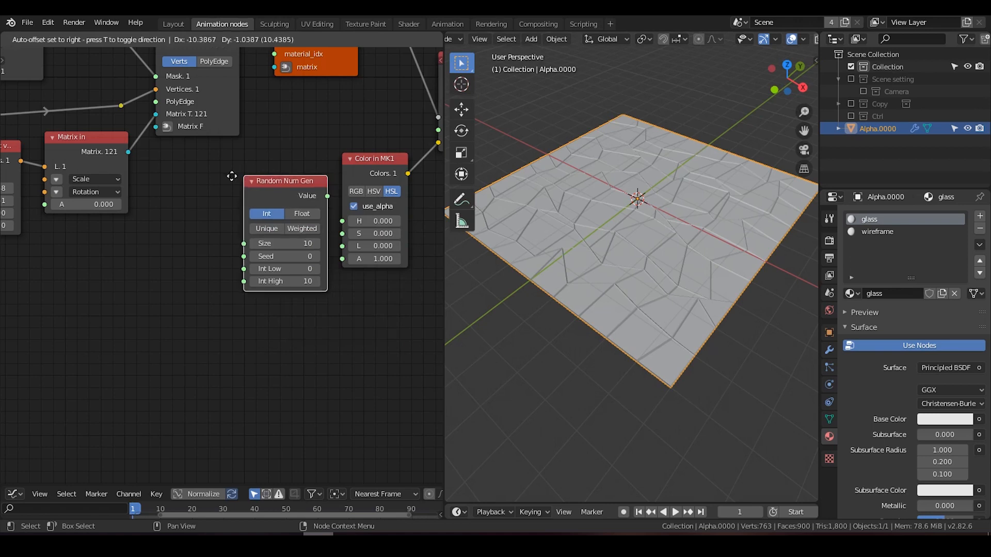
{"action": "left_click", "coordinate": [301, 213]}
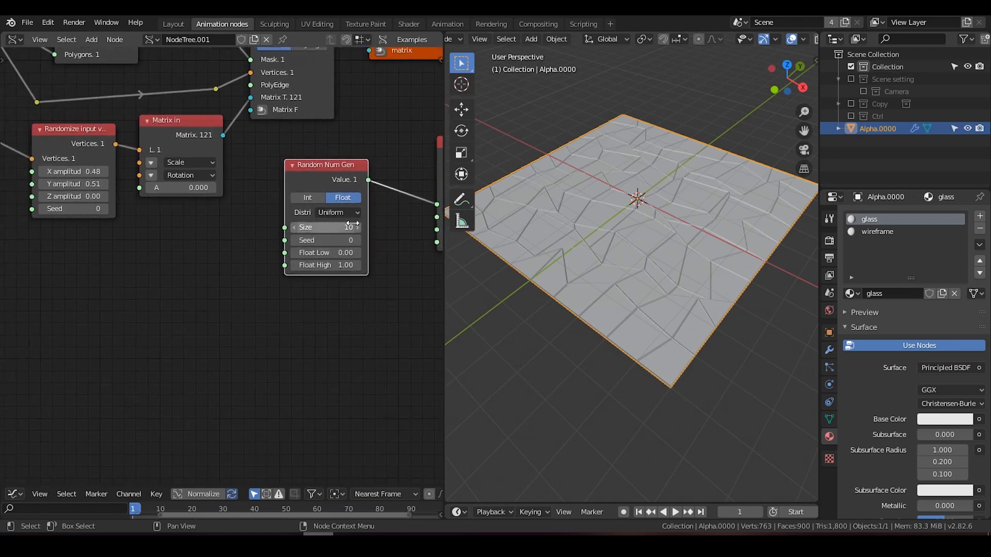
{"action": "mouse_move", "coordinate": [325, 227]}
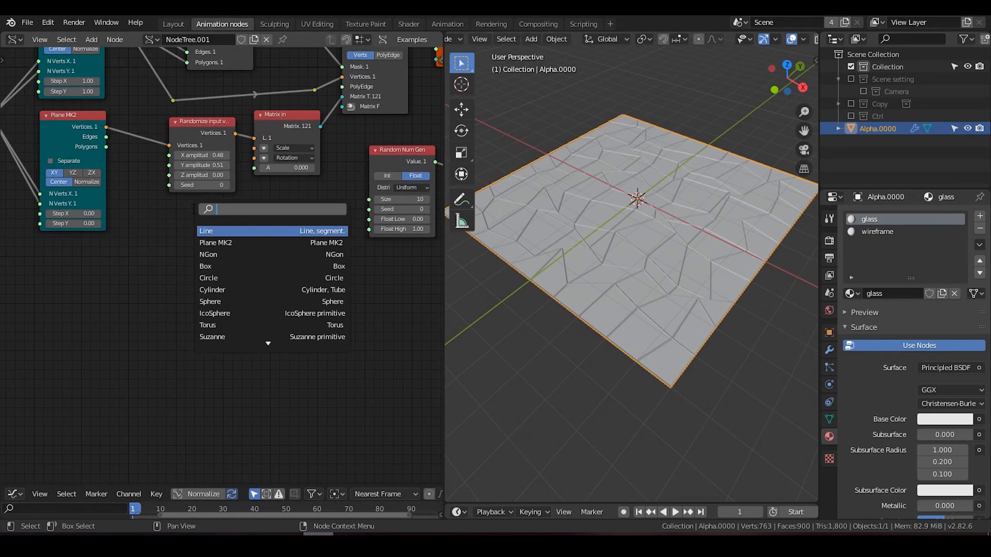
{"action": "type", "text": "list e"}
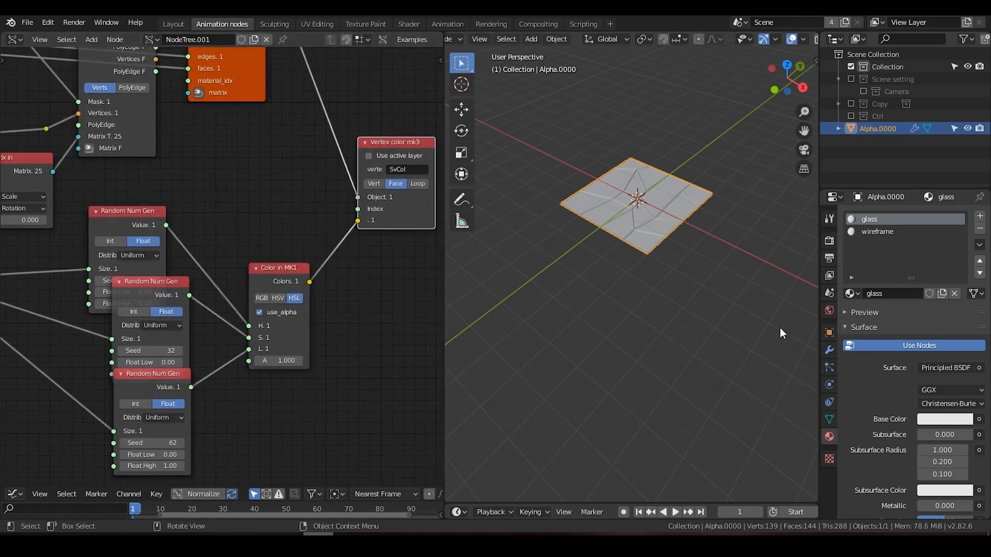
{"action": "left_click", "coordinate": [828, 419]}
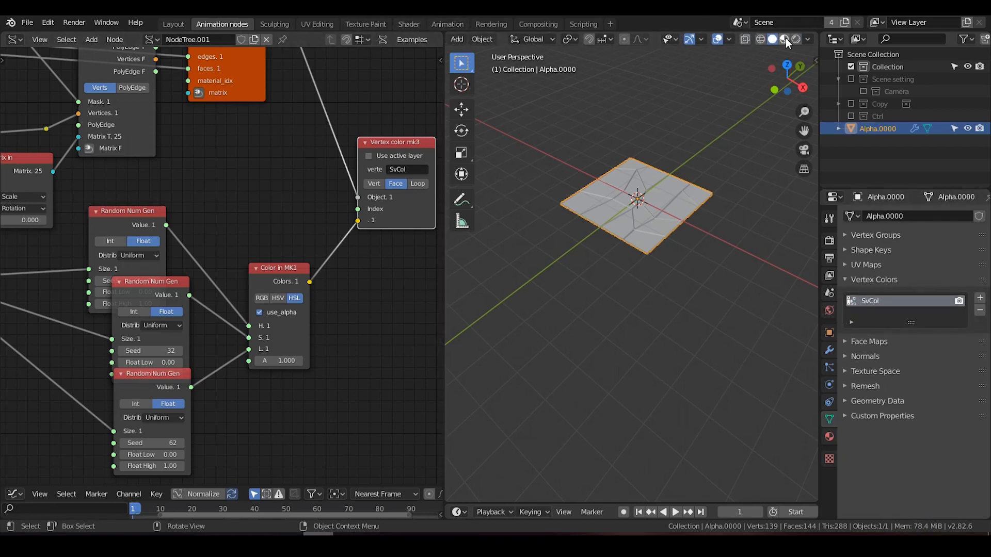
Change the viewport shading and switch to the Shader workspace showing the glass material nodes.
{"action": "left_click", "coordinate": [785, 39]}
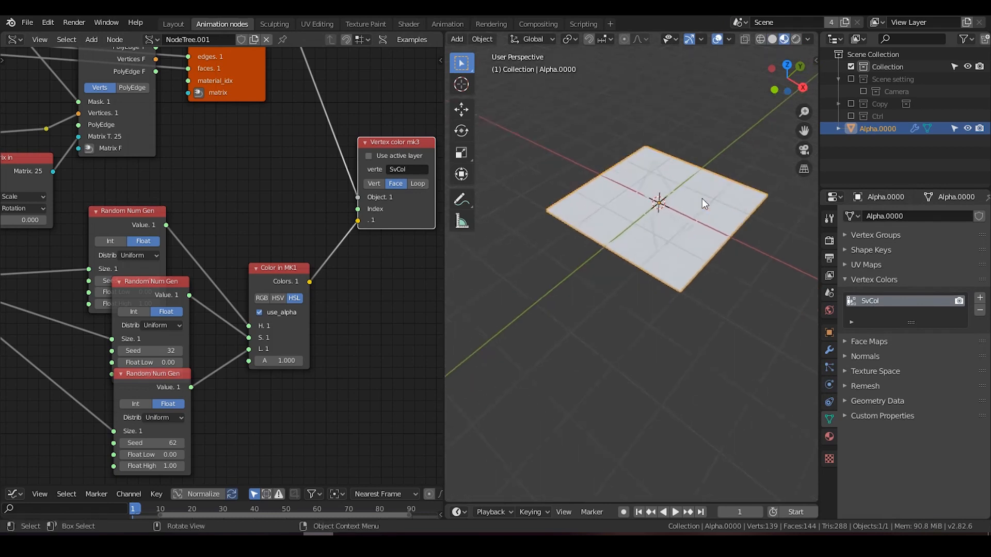
{"action": "left_click", "coordinate": [408, 24]}
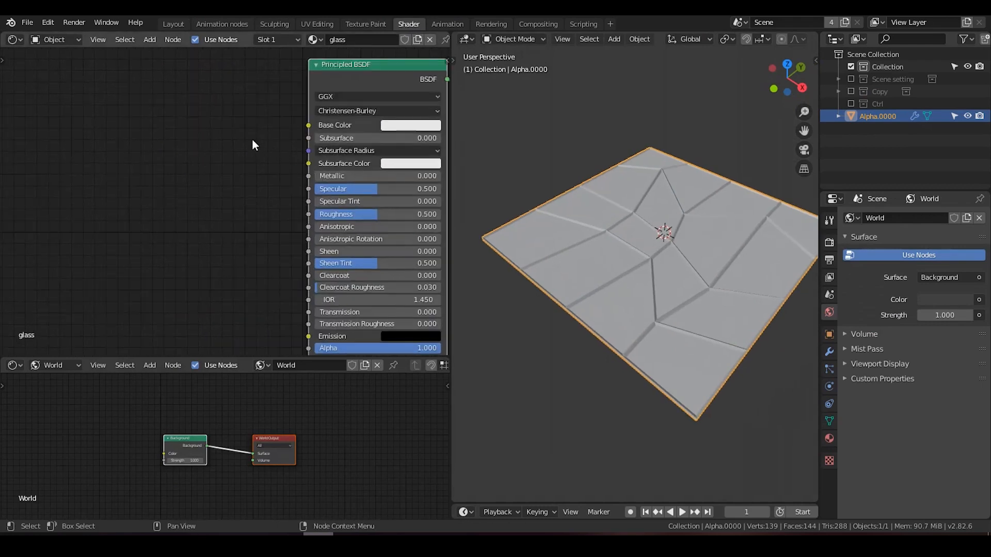
Feed an SvCol Vertex Color node into Base Color and preview the coloured panels.
{"action": "type", "text": "sv"}
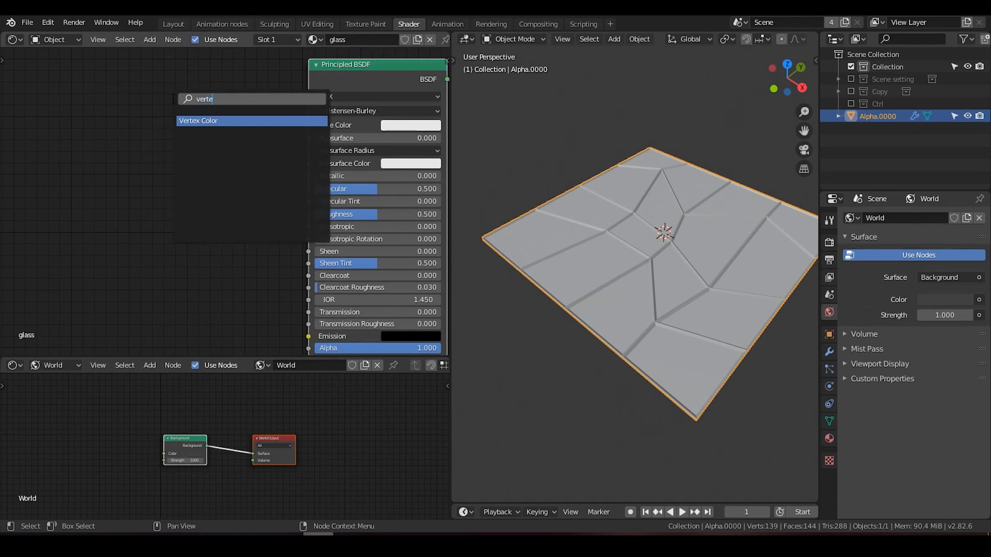
{"action": "left_click", "coordinate": [197, 121]}
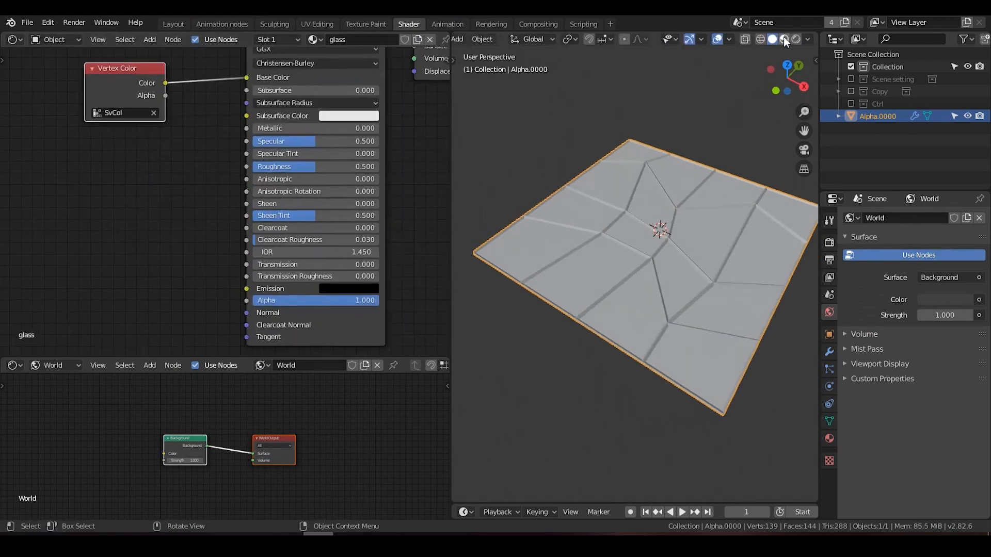
{"action": "left_click", "coordinate": [783, 40]}
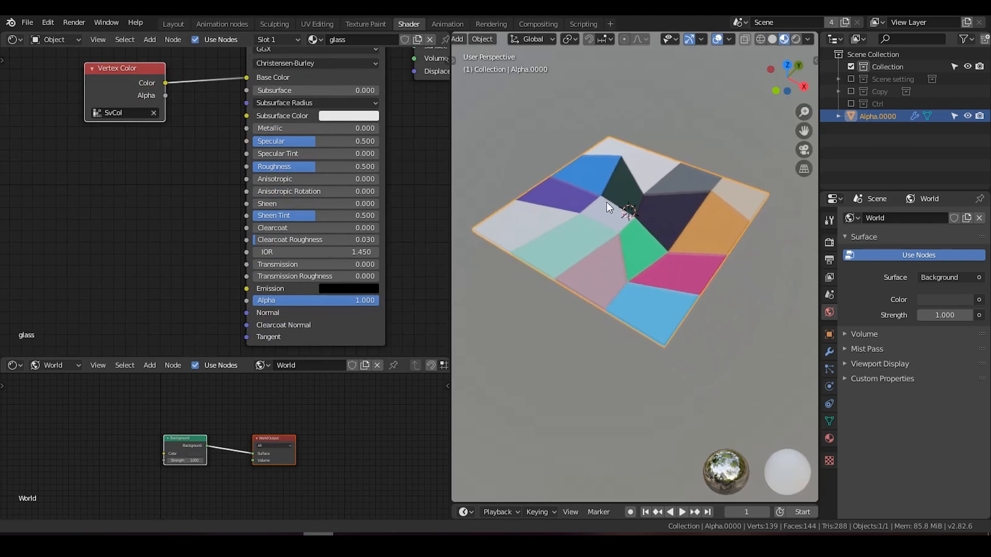
Set the wireframe material slot's Base Color to black, then reselect the glass plane.
{"action": "left_click", "coordinate": [276, 39]}
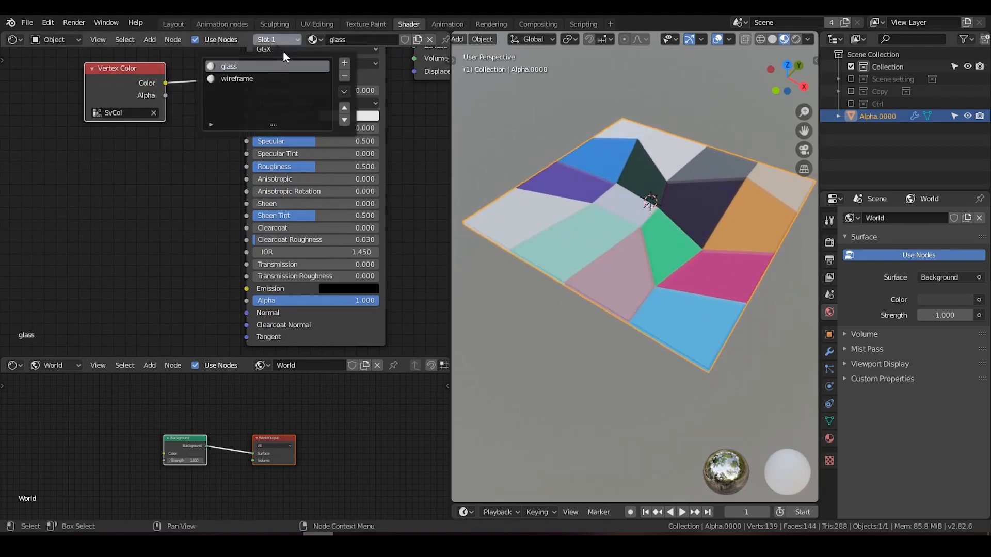
{"action": "left_click", "coordinate": [237, 78]}
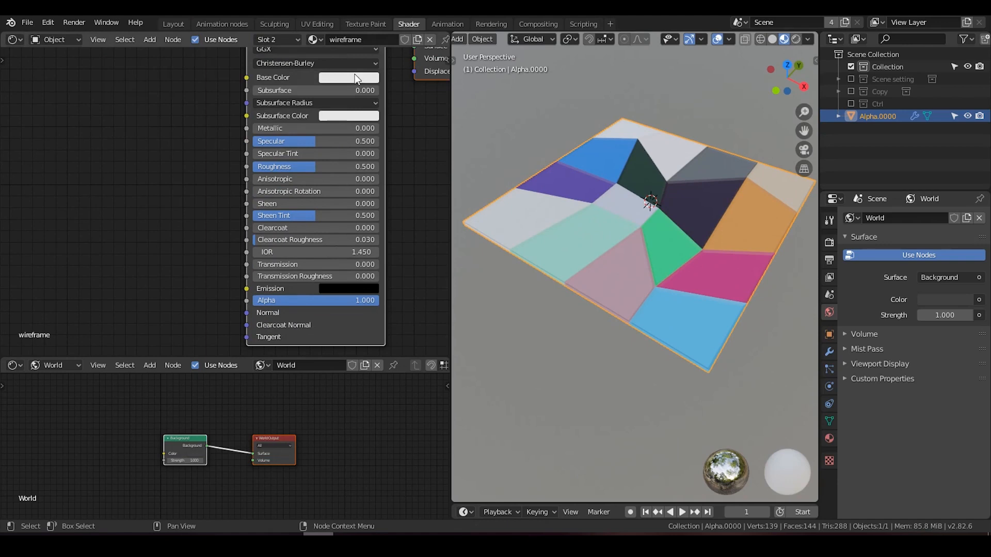
{"action": "left_click", "coordinate": [347, 77]}
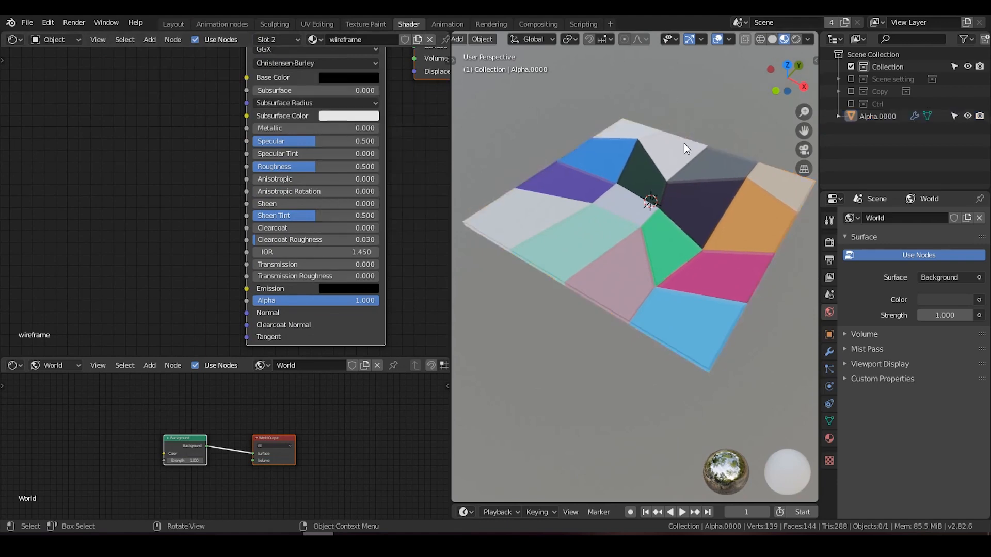
{"action": "left_click", "coordinate": [687, 148]}
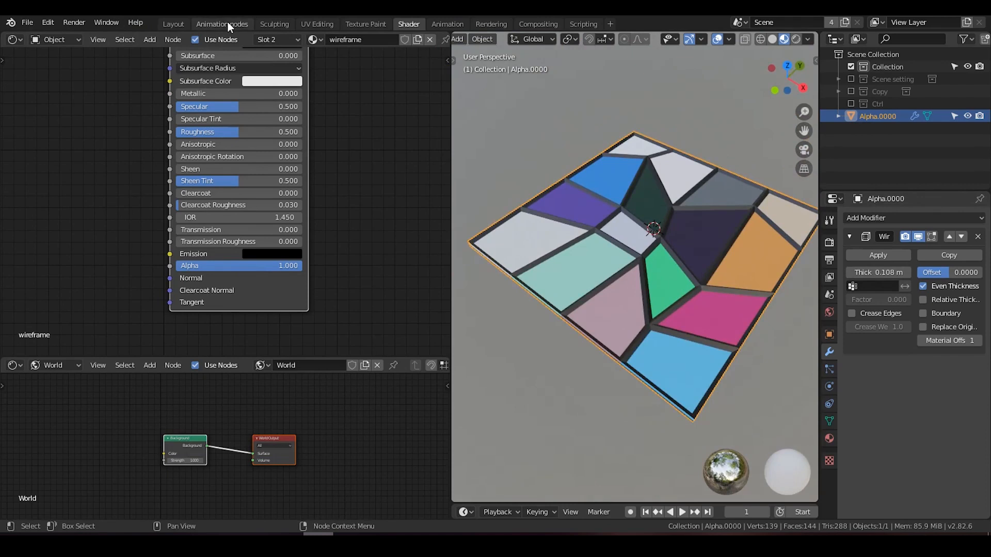
Return to the Sverchok node workspace to raise the cell count.
{"action": "left_click", "coordinate": [221, 24]}
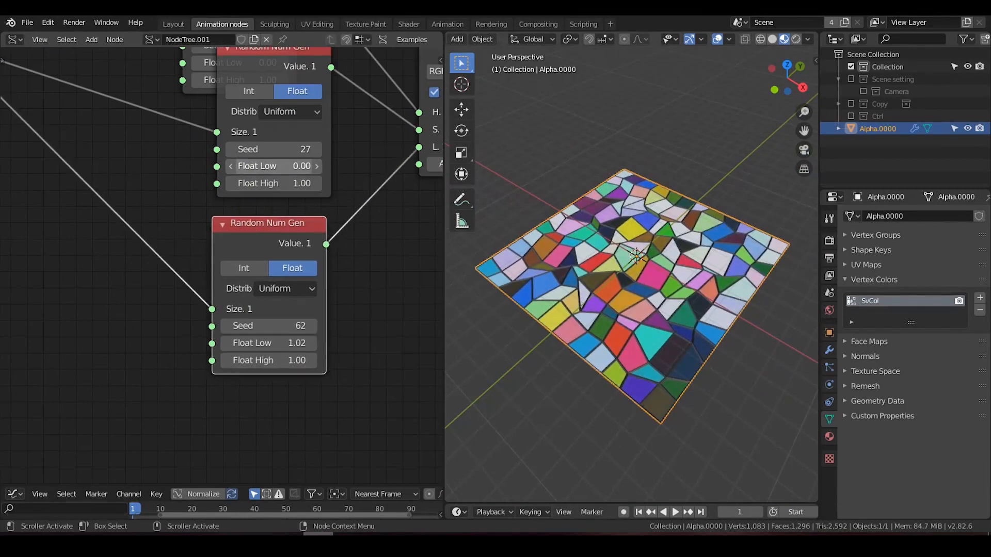
Set the first Random Num Gen float range to 0.15–0.82 and zoom the viewport.
{"action": "left_click", "coordinate": [273, 166]}
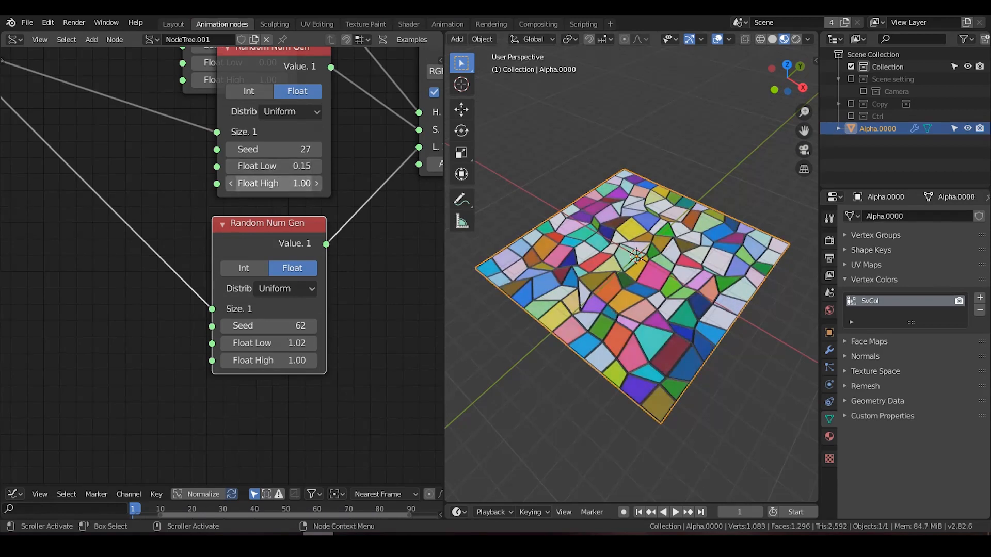
{"action": "left_click_drag", "start_coordinate": [290, 183], "coordinate": [272, 184]}
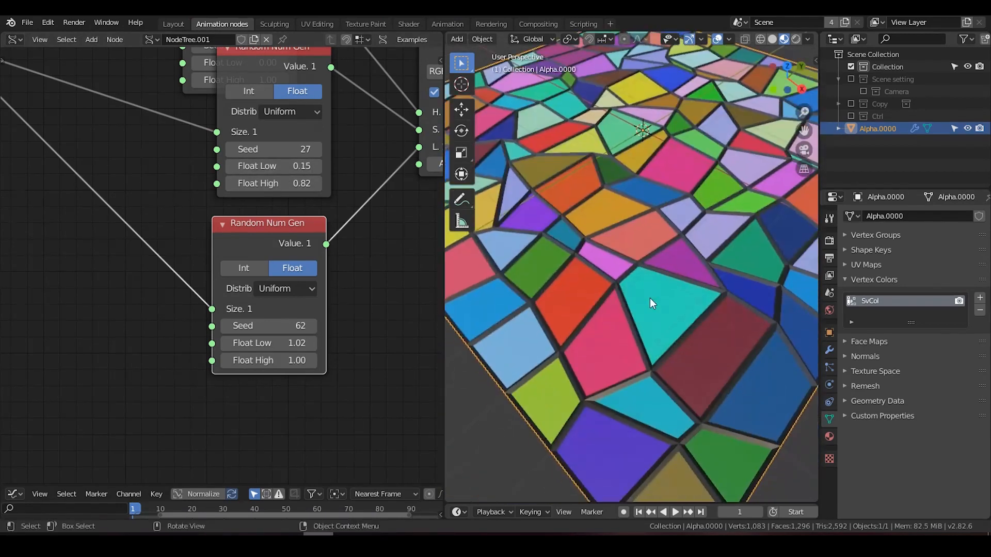
{"action": "scroll", "scroll_direction": "down", "scroll_amount": 3}
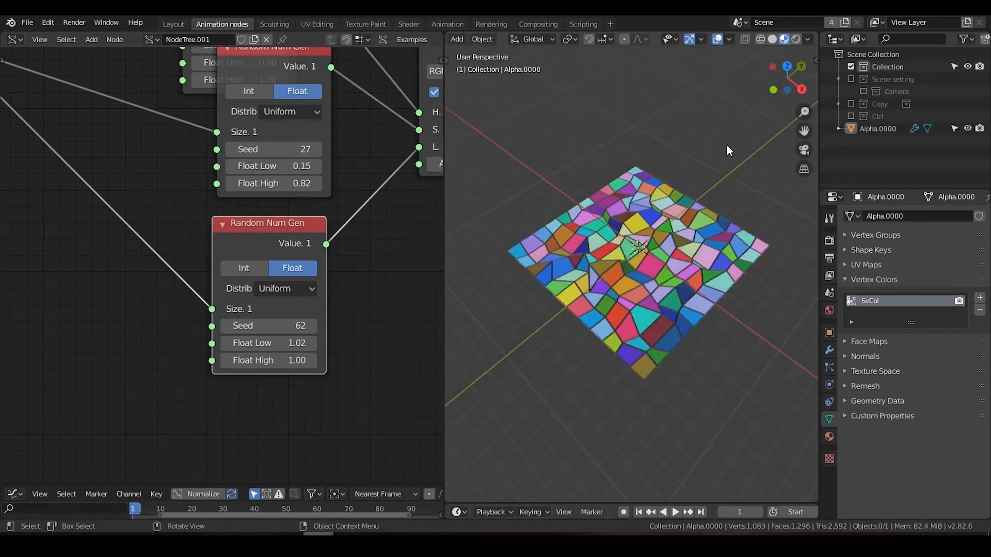
Add a cylinder and an Intersect Boolean modifier on the plane targeting it.
{"action": "left_click", "coordinate": [456, 39]}
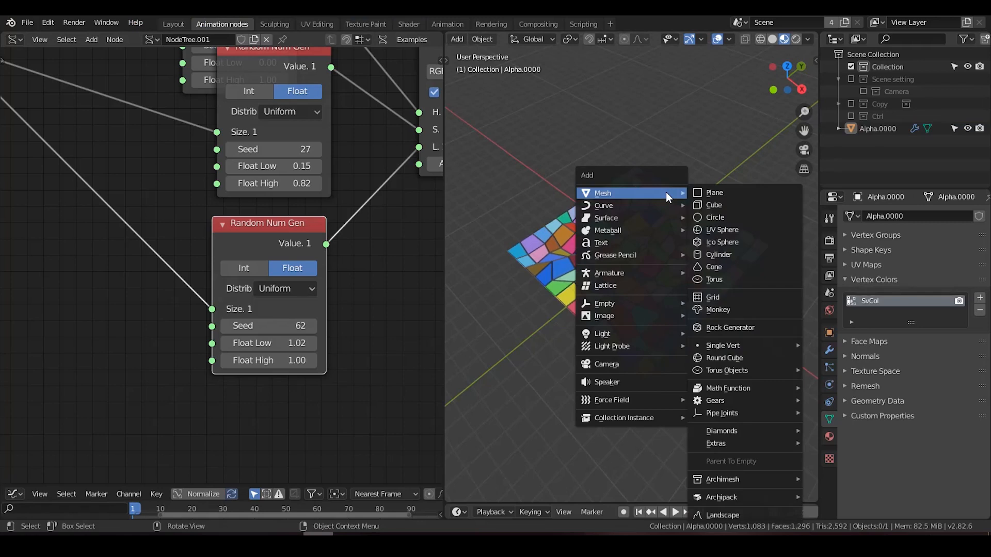
{"action": "left_click", "coordinate": [718, 254]}
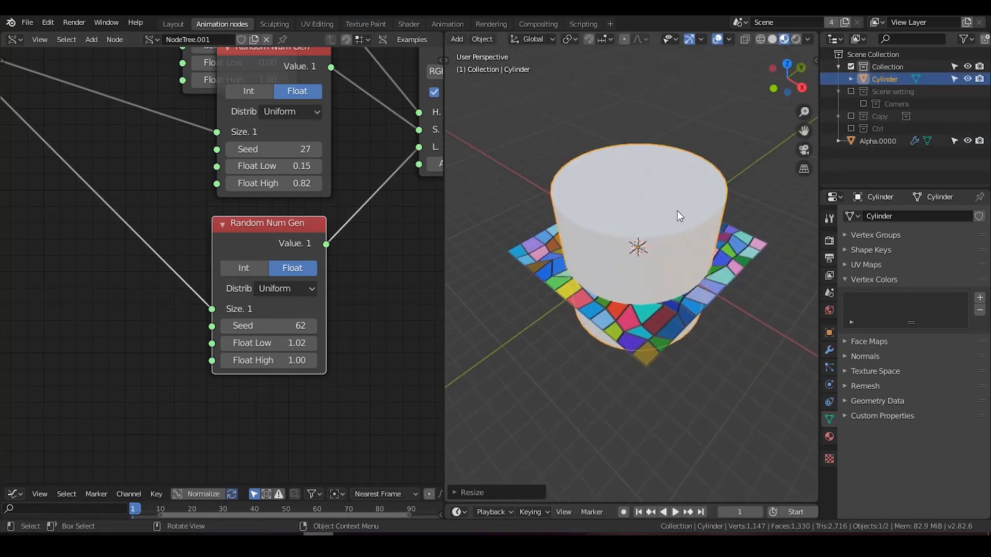
{"action": "left_click", "coordinate": [877, 141]}
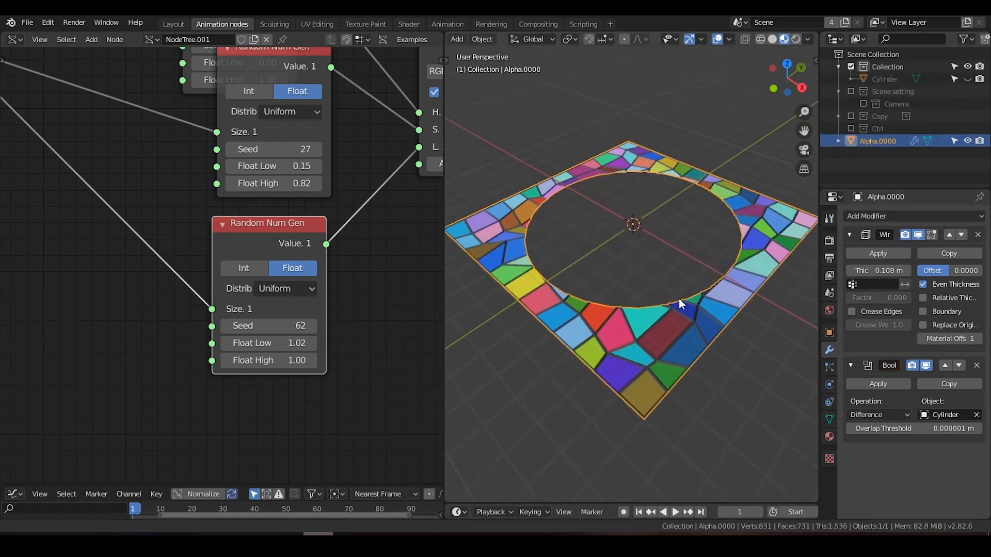
{"action": "left_click", "coordinate": [878, 415]}
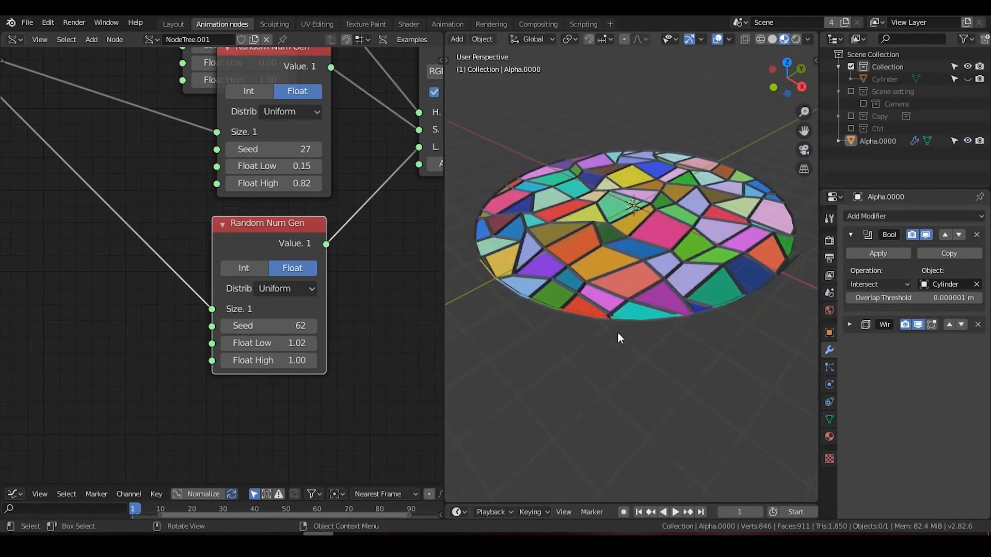
{"action": "left_click", "coordinate": [850, 234]}
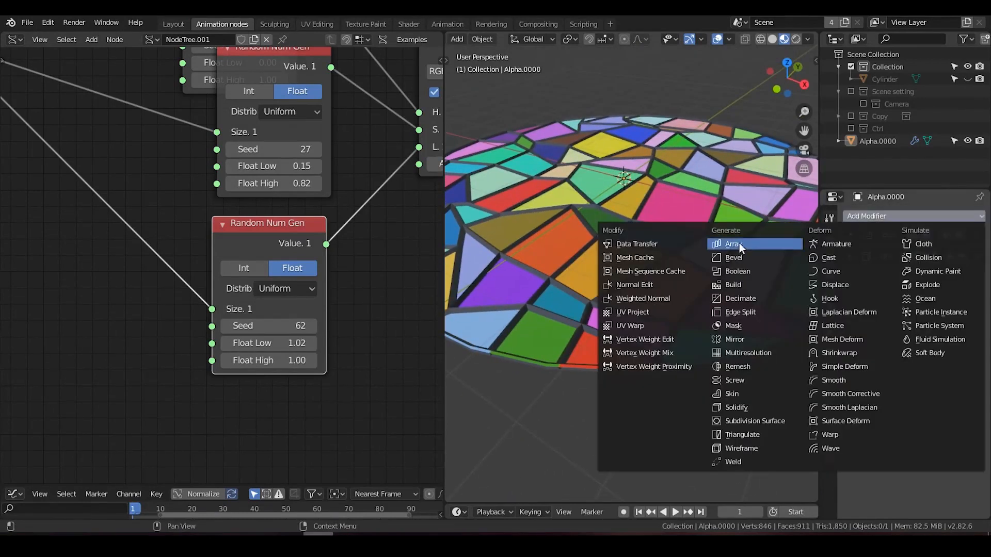
Add a Solidify modifier with Thickness 0.04 m to the disc.
{"action": "left_click", "coordinate": [736, 407]}
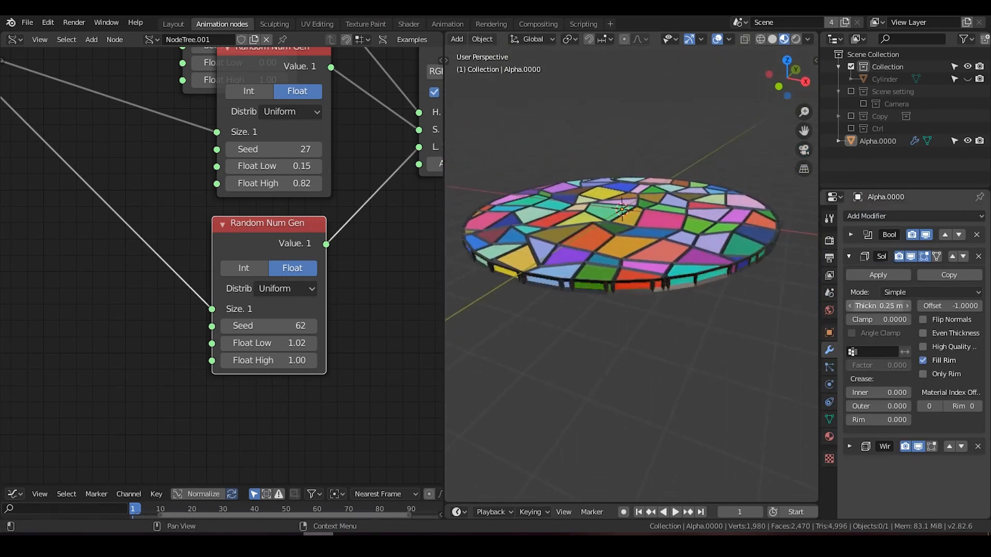
{"action": "left_click", "coordinate": [878, 306]}
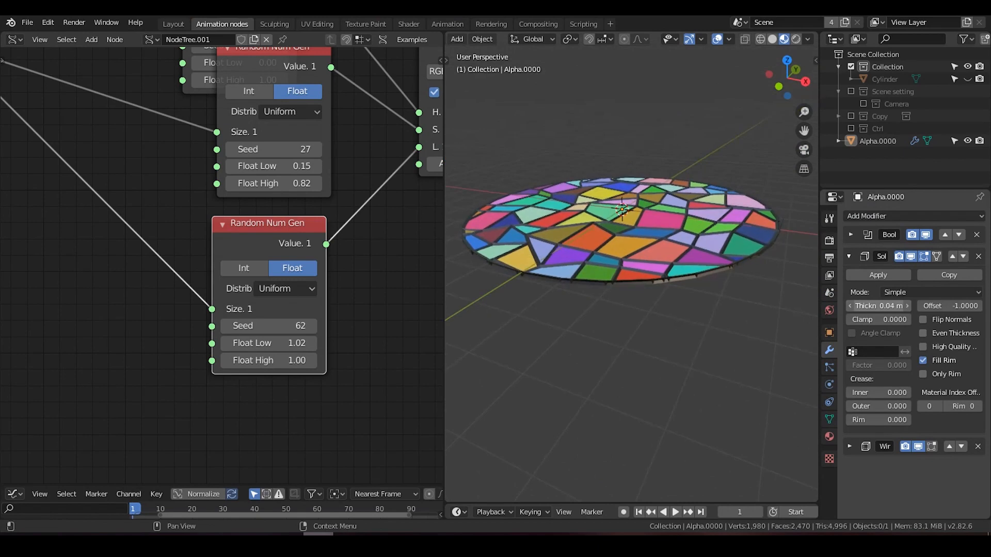